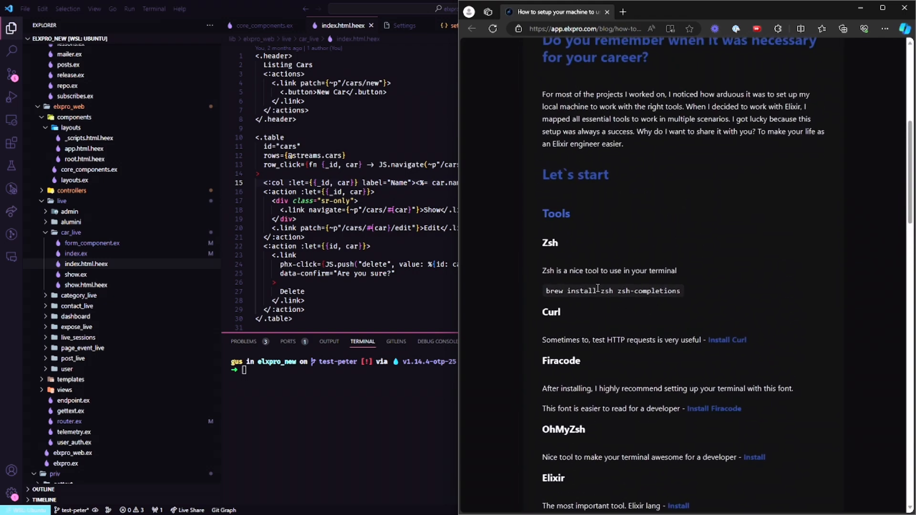
pyautogui.moveTo(631, 293)
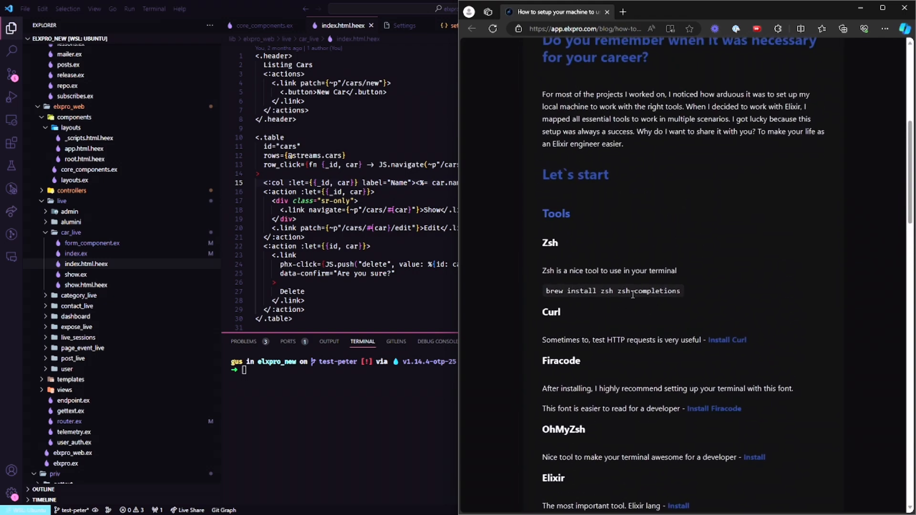
pyautogui.moveTo(728, 342)
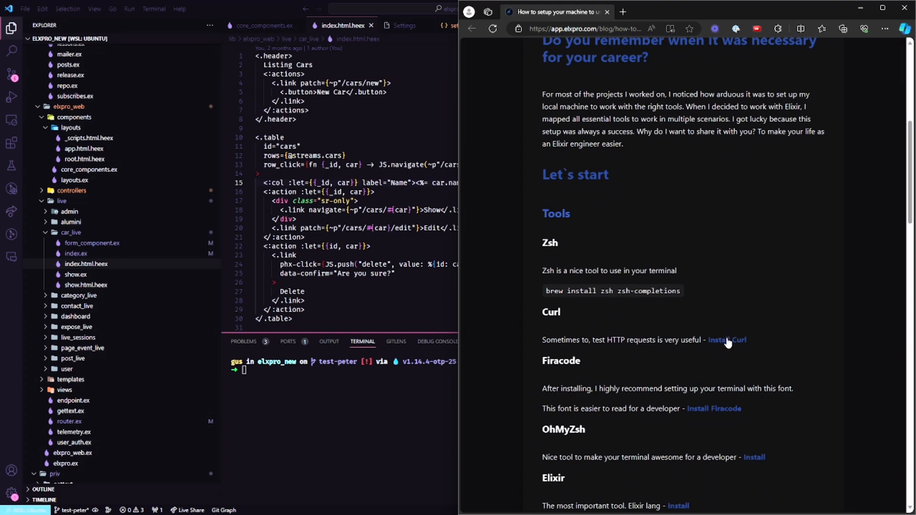
# Read the blog post from the Zsh tools list down to the Docker and Postgres section
pyautogui.scroll(-3)
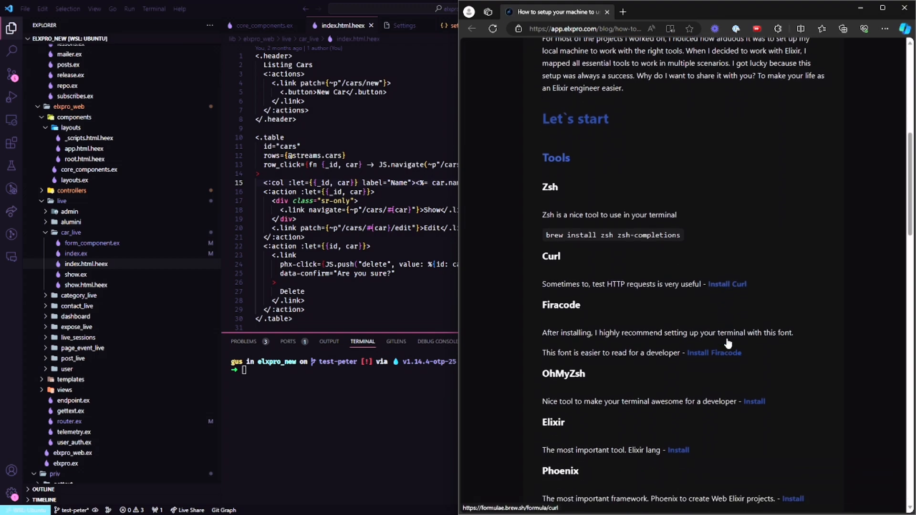
pyautogui.scroll(-3)
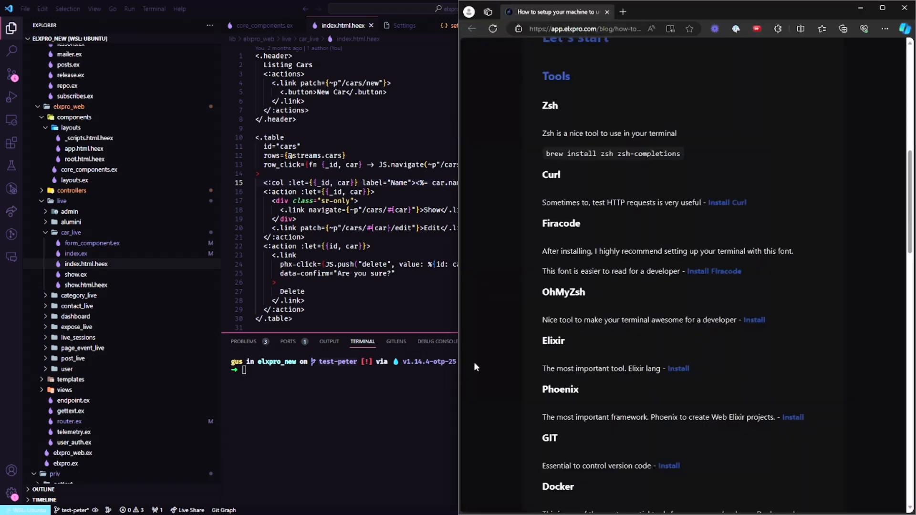
pyautogui.scroll(-3)
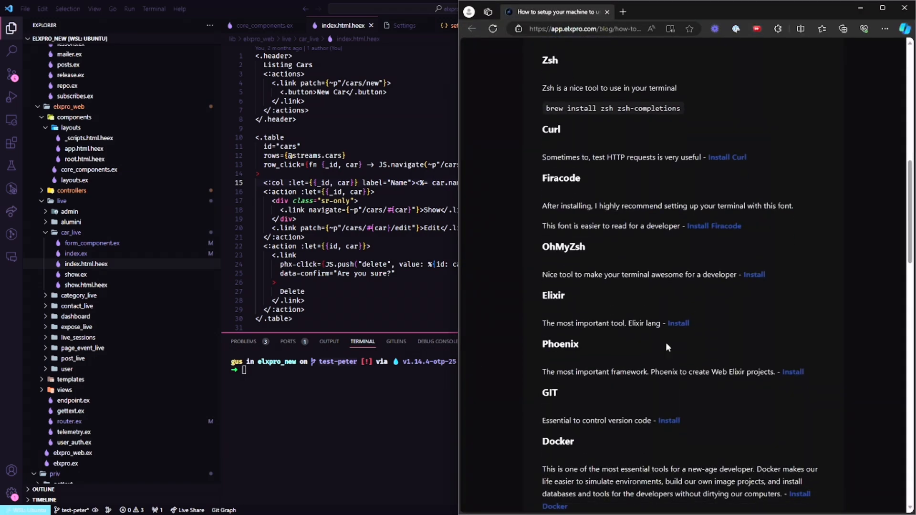
pyautogui.moveTo(766, 377)
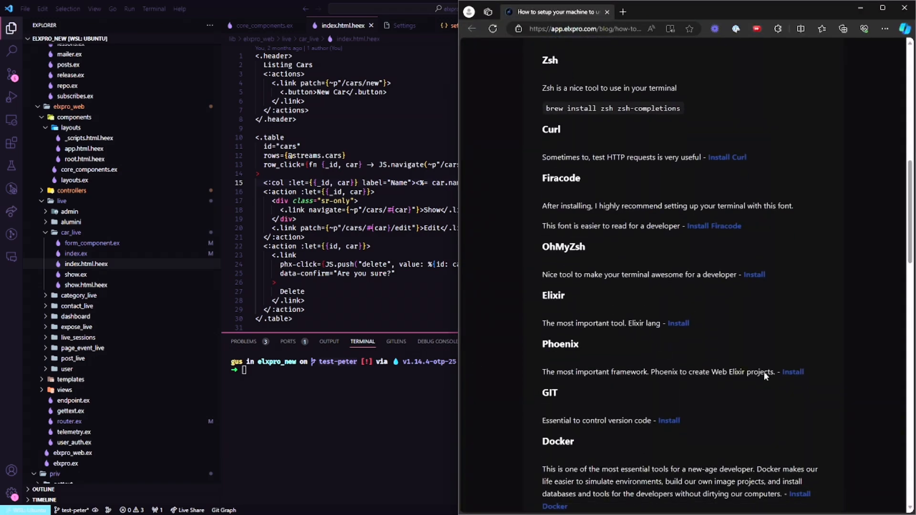
pyautogui.scroll(-3)
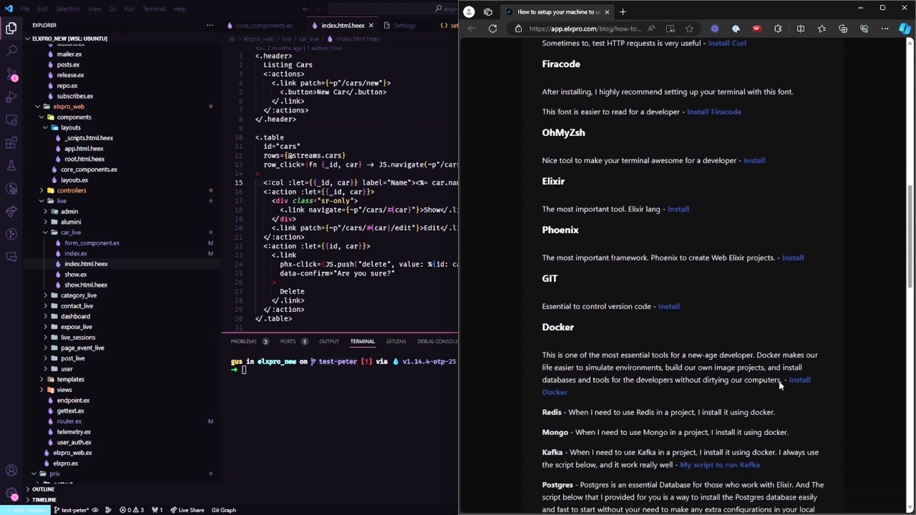
pyautogui.scroll(-3)
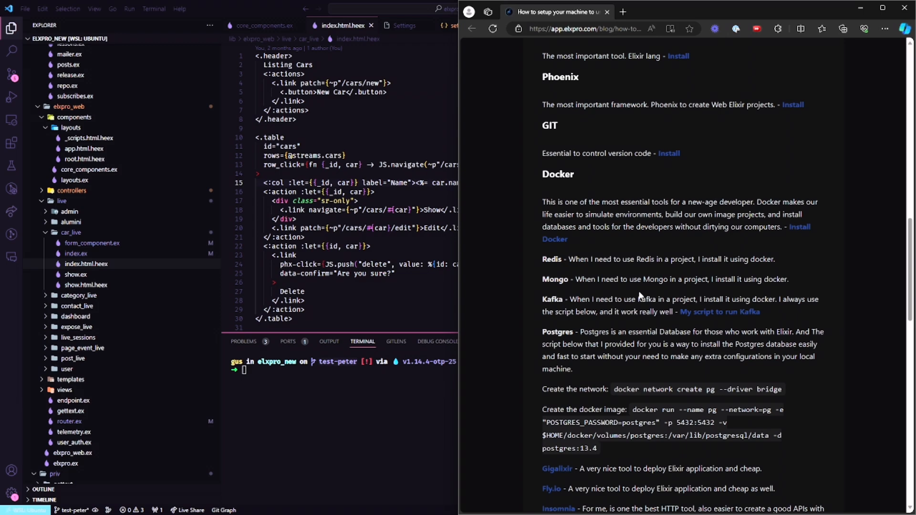
pyautogui.moveTo(631, 243)
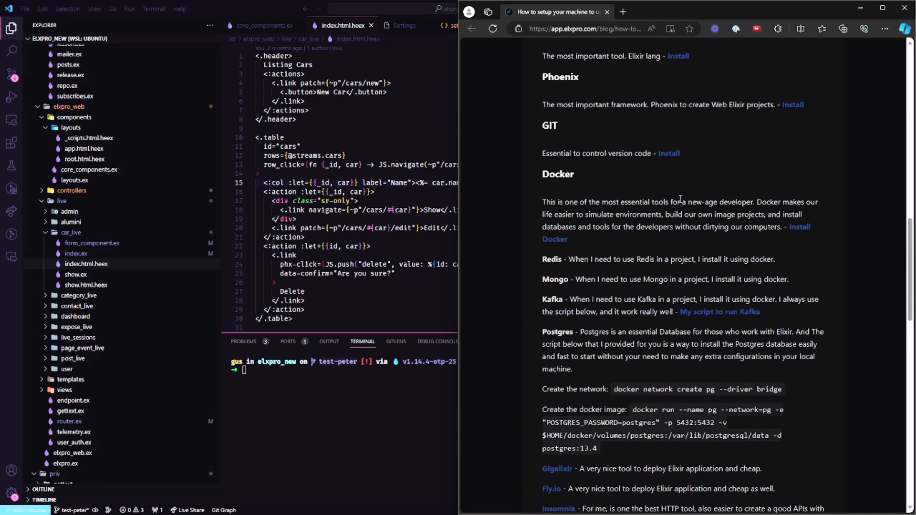
# Highlight the Postgres paragraph in the blog post, then clear the highlight
pyautogui.scroll(-3)
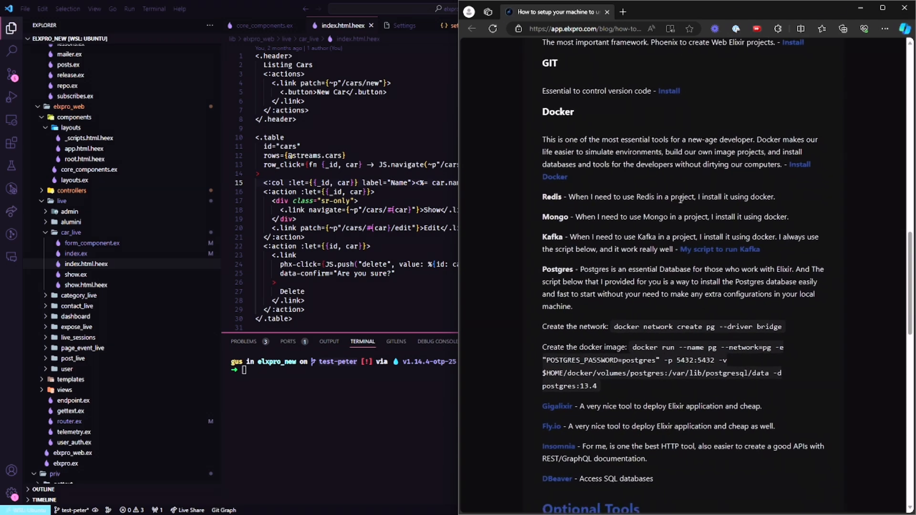
pyautogui.moveTo(627, 214)
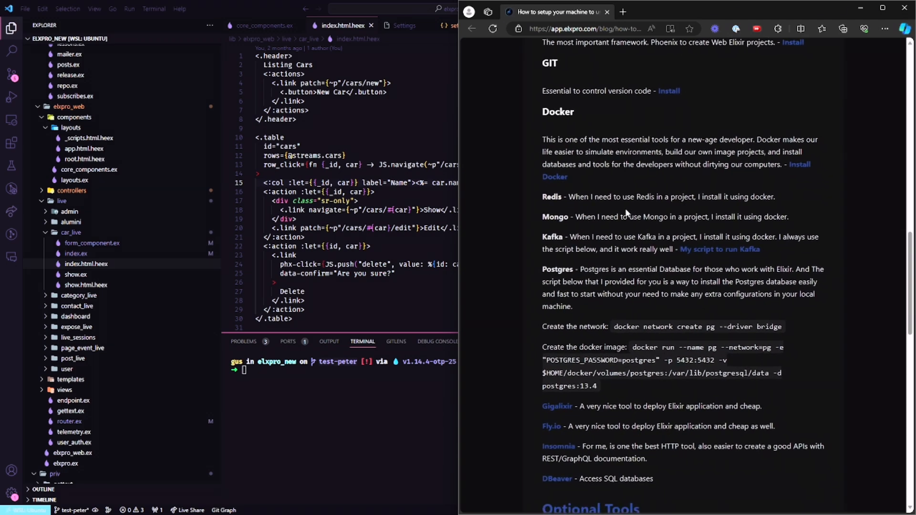
pyautogui.doubleClick(552, 196)
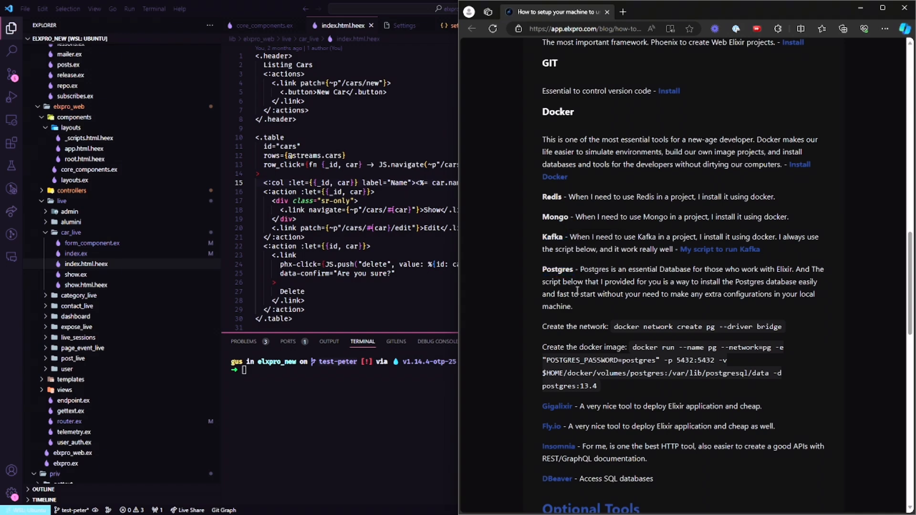
pyautogui.moveTo(543, 268); pyautogui.dragTo(572, 307)
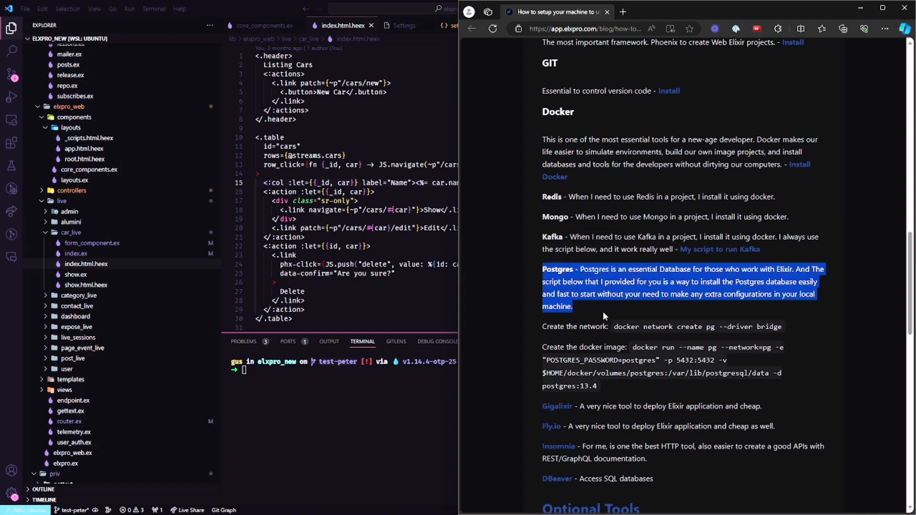
pyautogui.click(544, 327)
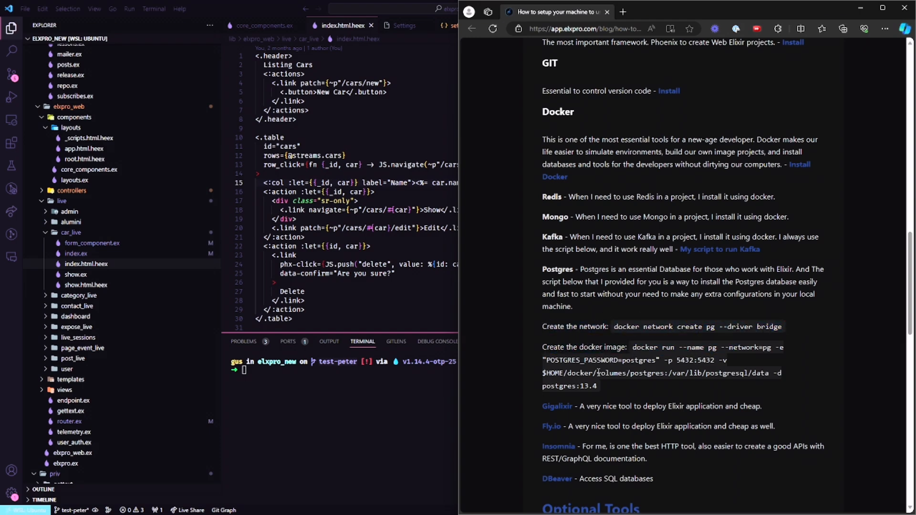
pyautogui.moveTo(635, 346)
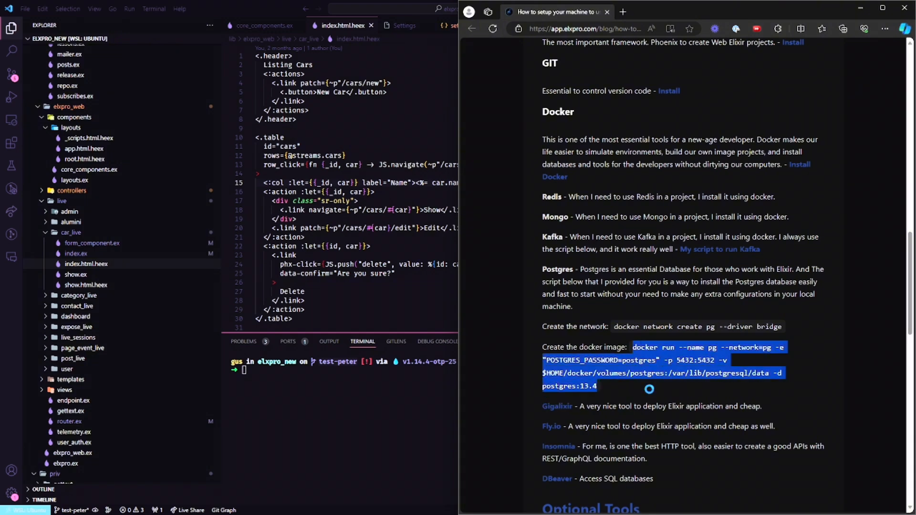
# Read past Gigalixir, Fly.io, Insomnia and DBeaver to the Optional Tools Kubernetes list
pyautogui.scroll(-3)
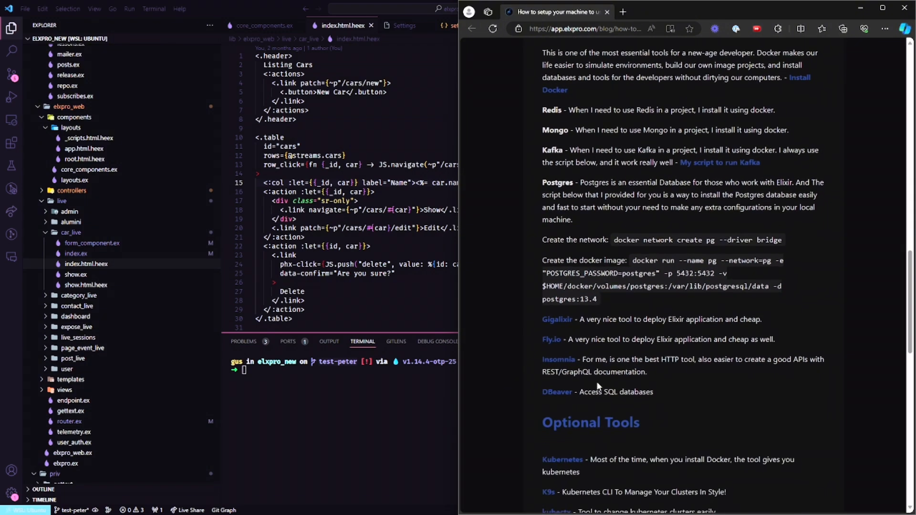
pyautogui.moveTo(554, 332)
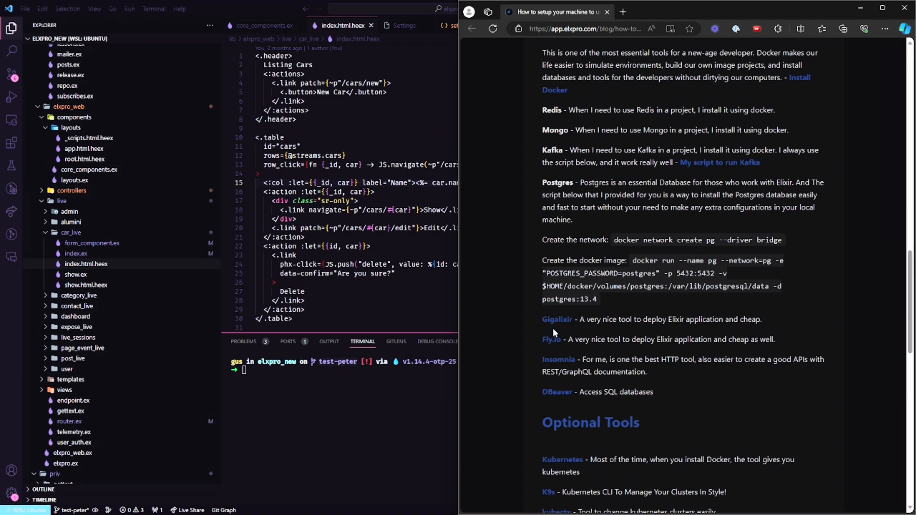
pyautogui.moveTo(555, 331)
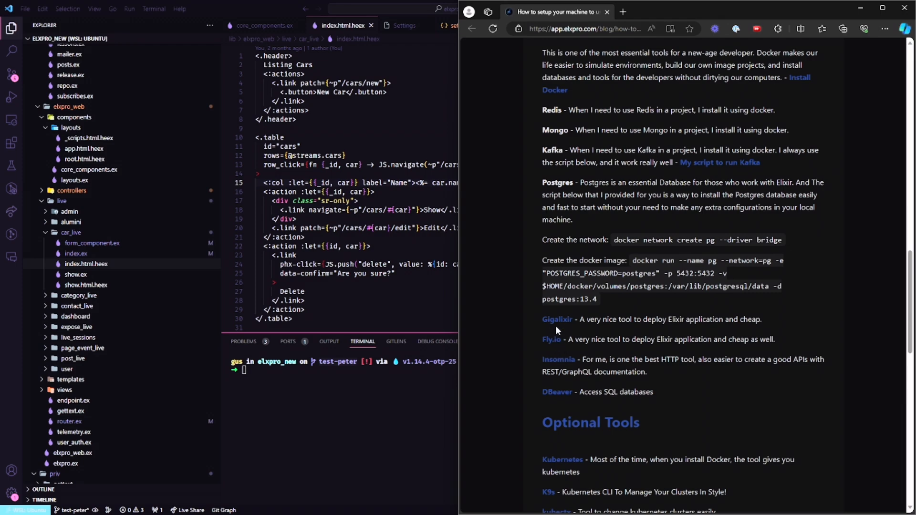
pyautogui.moveTo(555, 320)
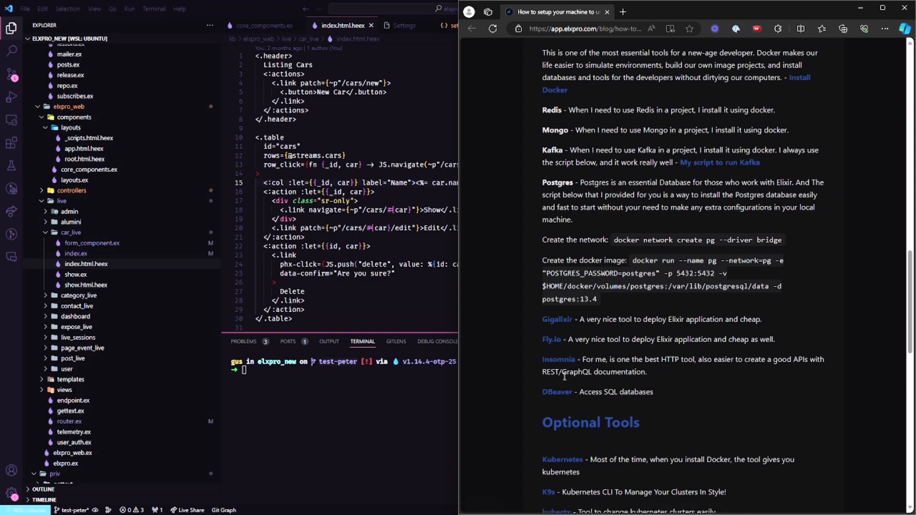
pyautogui.moveTo(724, 362)
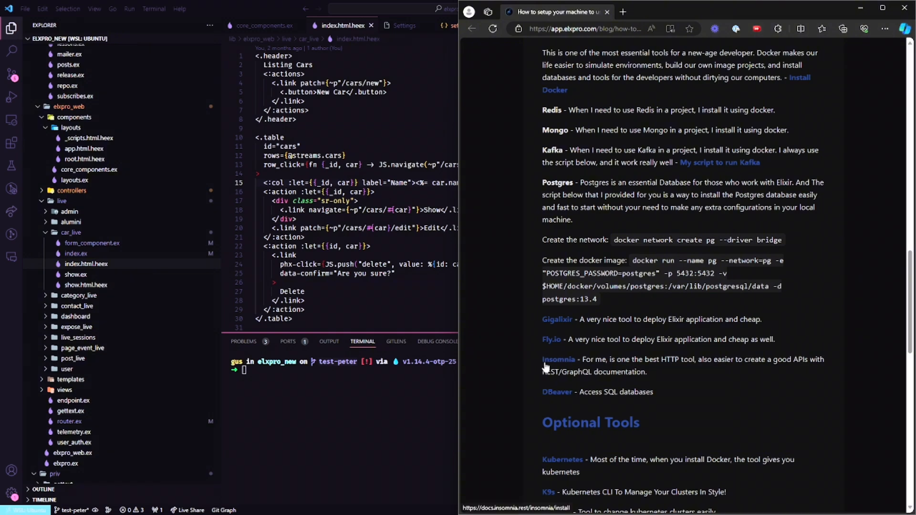
pyautogui.moveTo(734, 414)
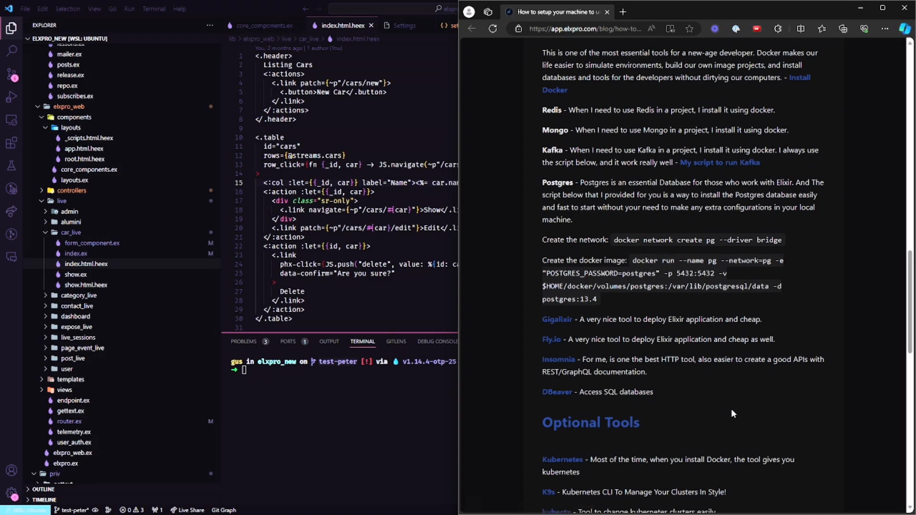
pyautogui.scroll(-3)
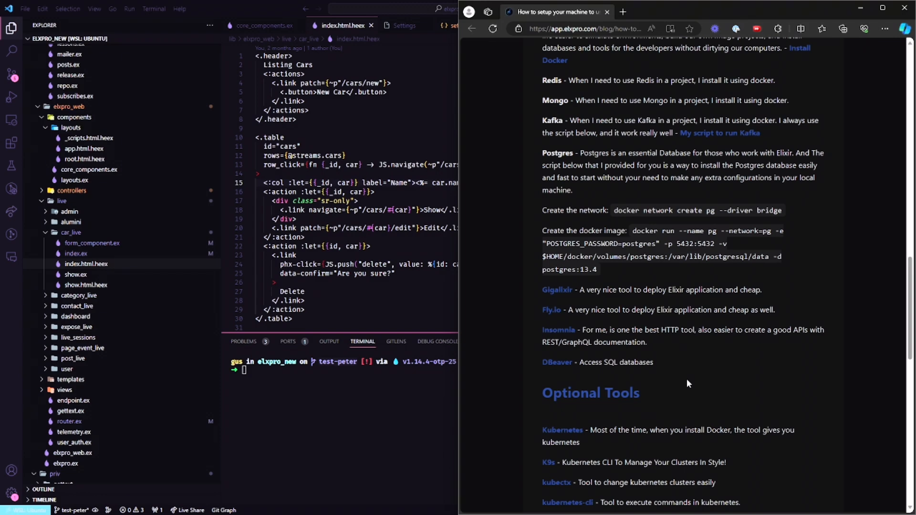
pyautogui.scroll(-3)
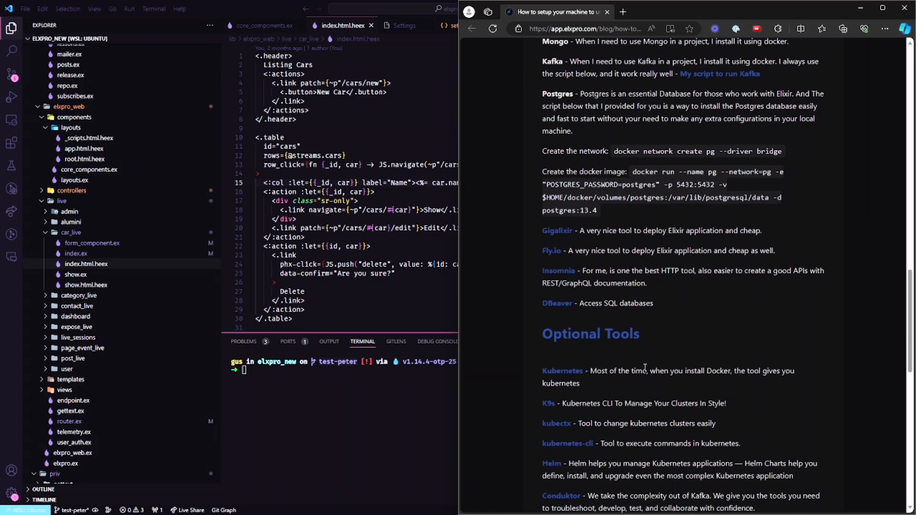
pyautogui.scroll(-3)
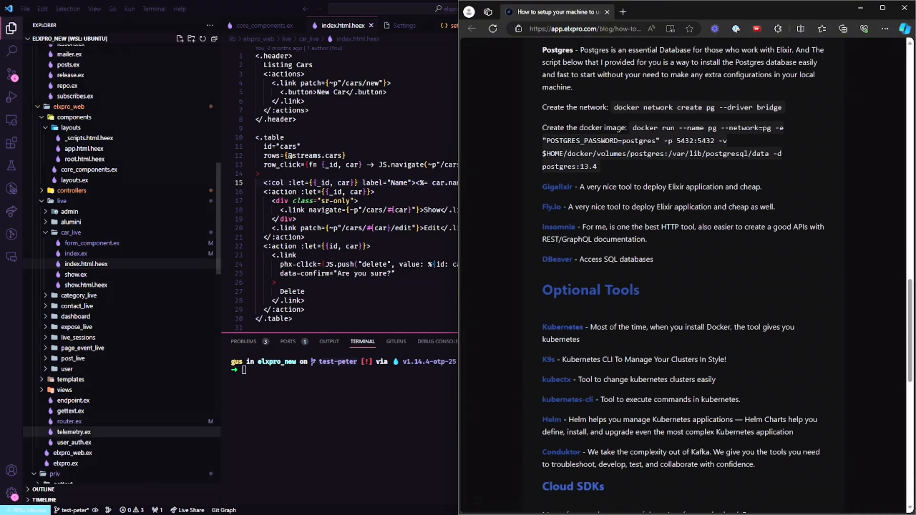
pyautogui.click(75, 435)
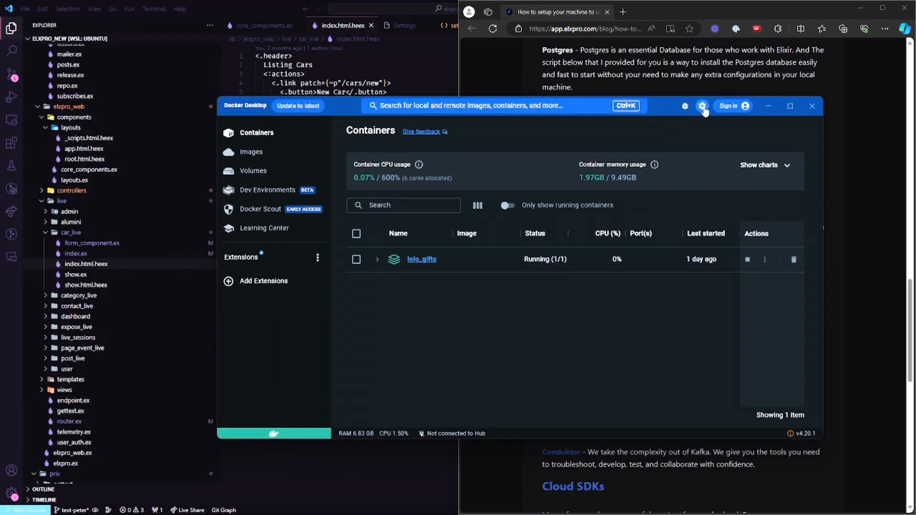
pyautogui.click(702, 106)
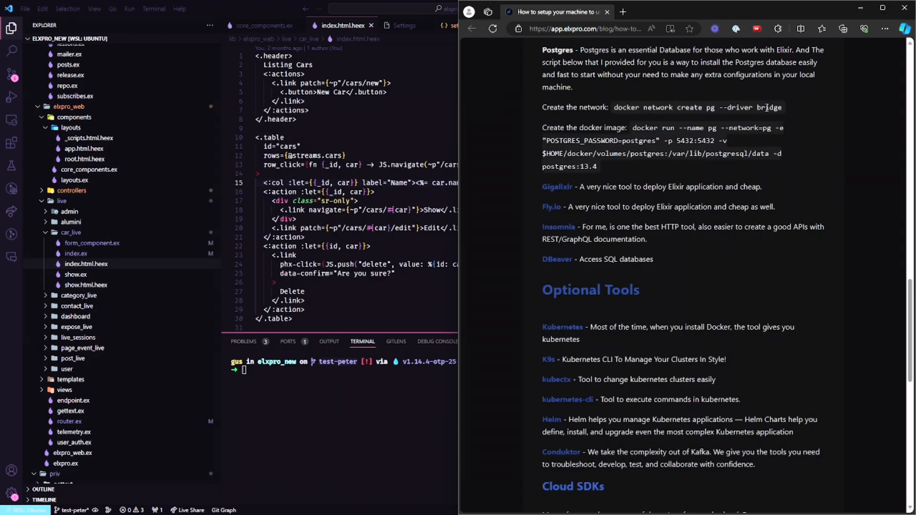
pyautogui.moveTo(671, 364)
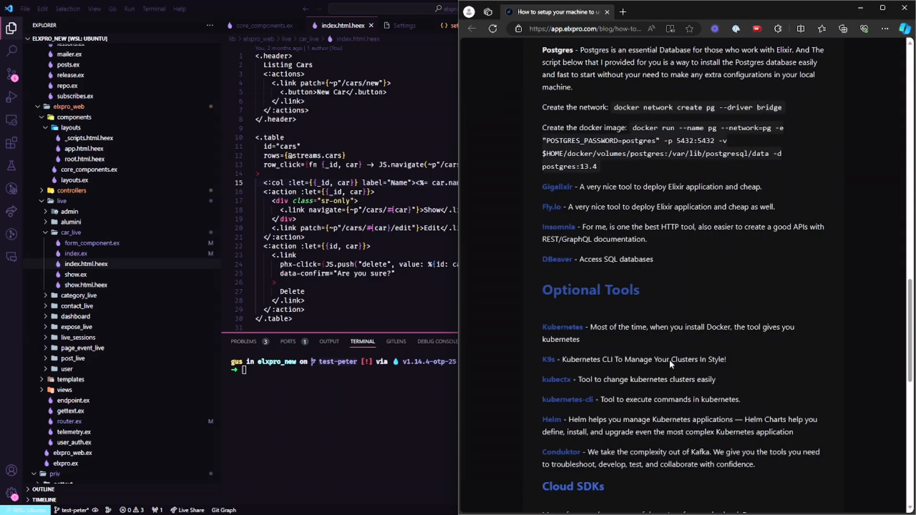
pyautogui.moveTo(566, 377)
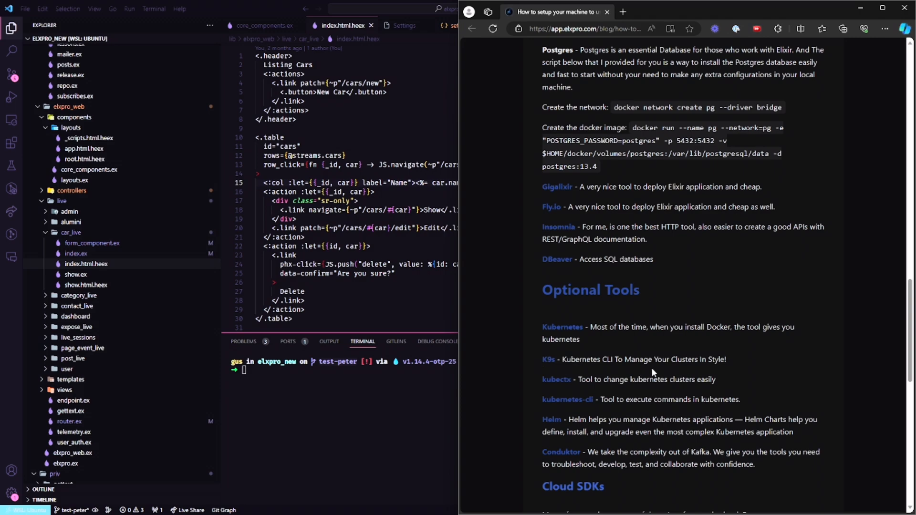
pyautogui.moveTo(653, 416)
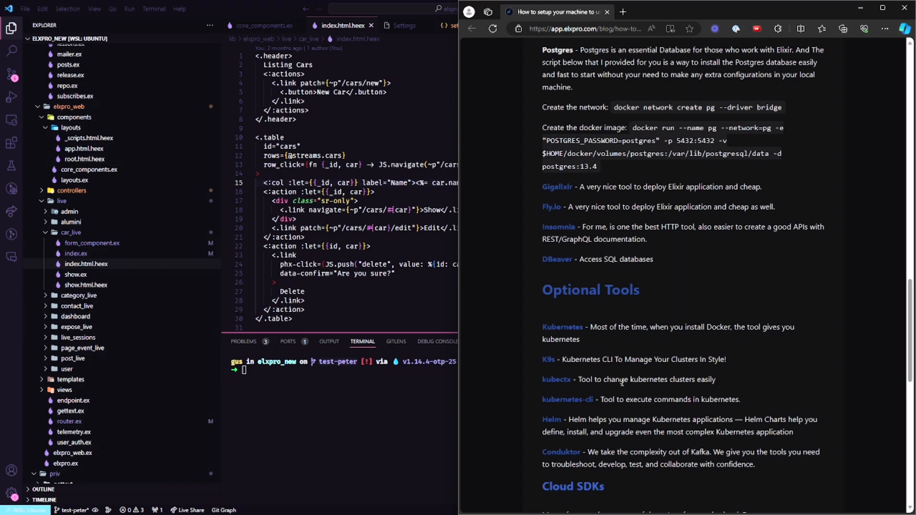
pyautogui.moveTo(575, 398)
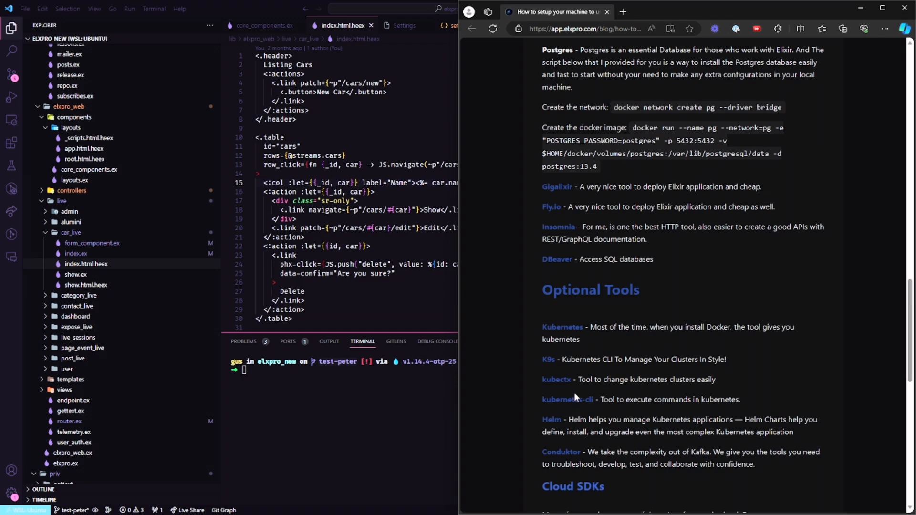
pyautogui.moveTo(547, 360)
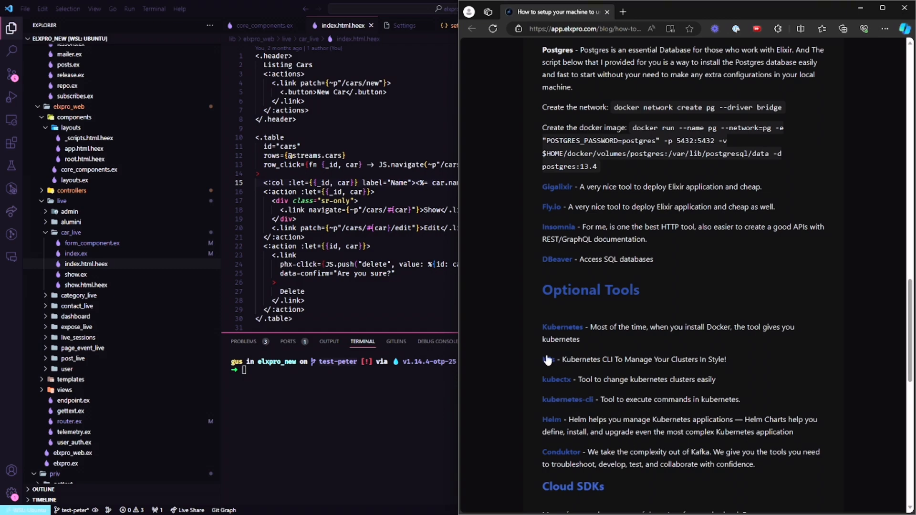
pyautogui.moveTo(548, 360)
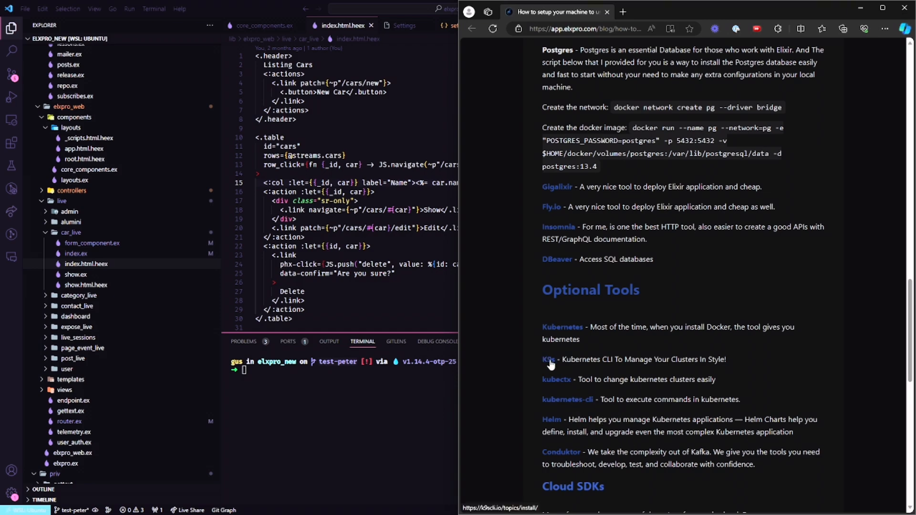
# Read through Cloud SDKs and VsCode extensions to the closing ShortCuts and Zsh section
pyautogui.scroll(-3)
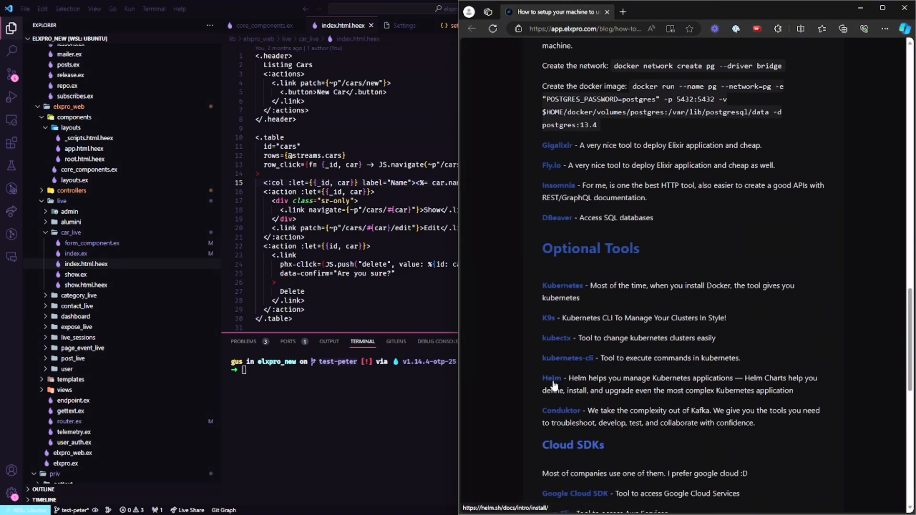
pyautogui.moveTo(699, 393)
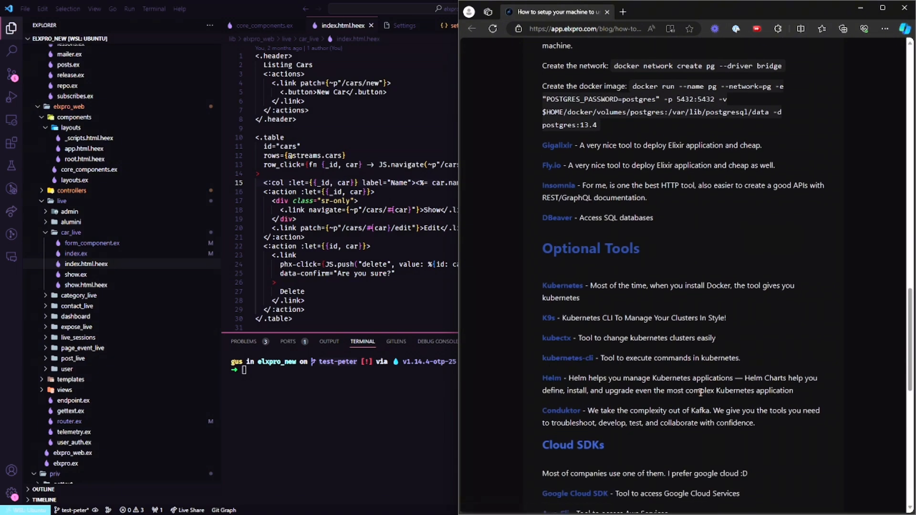
pyautogui.scroll(-3)
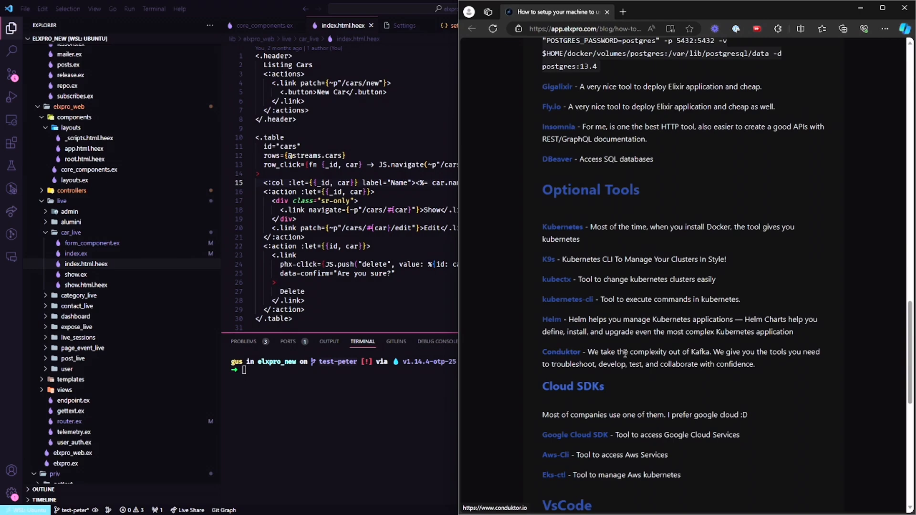
pyautogui.scroll(-3)
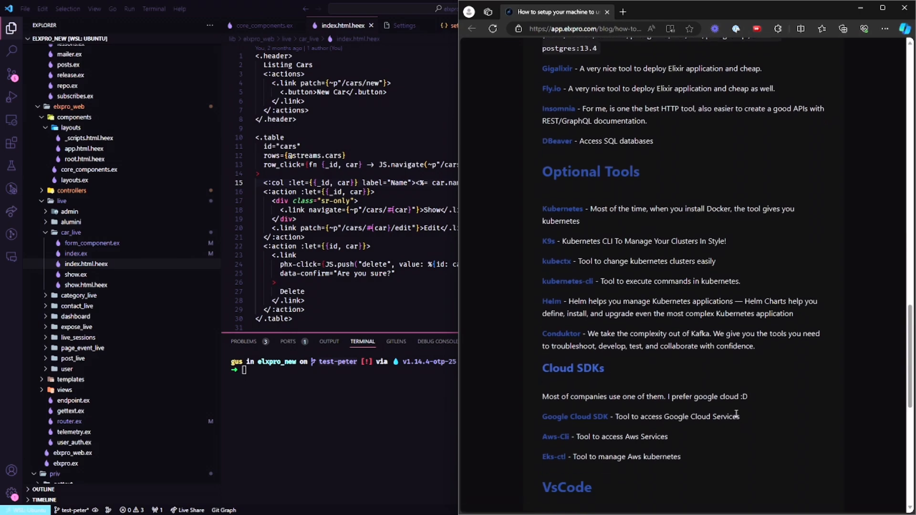
pyautogui.scroll(-3)
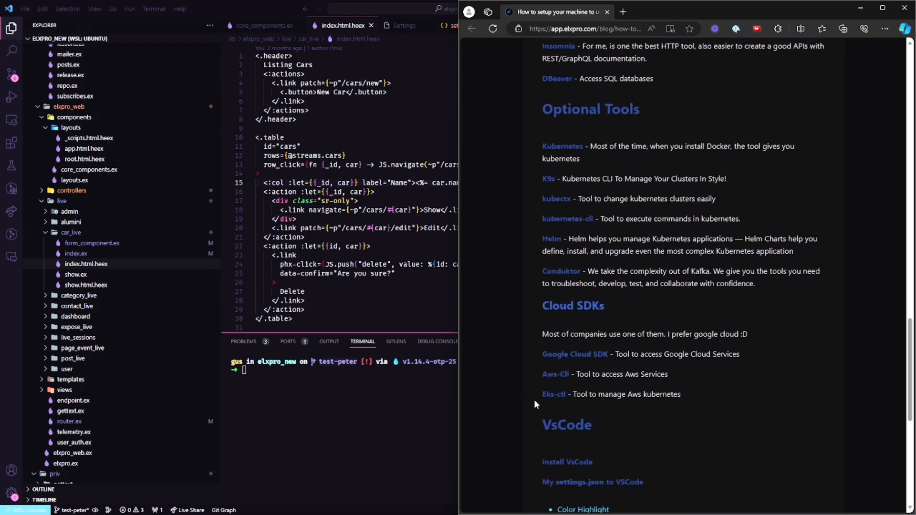
pyautogui.scroll(3)
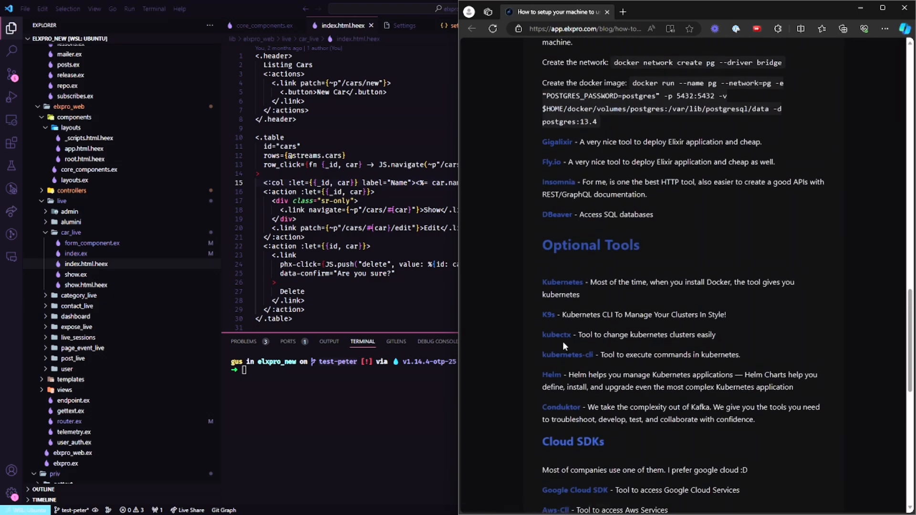
pyautogui.scroll(-3)
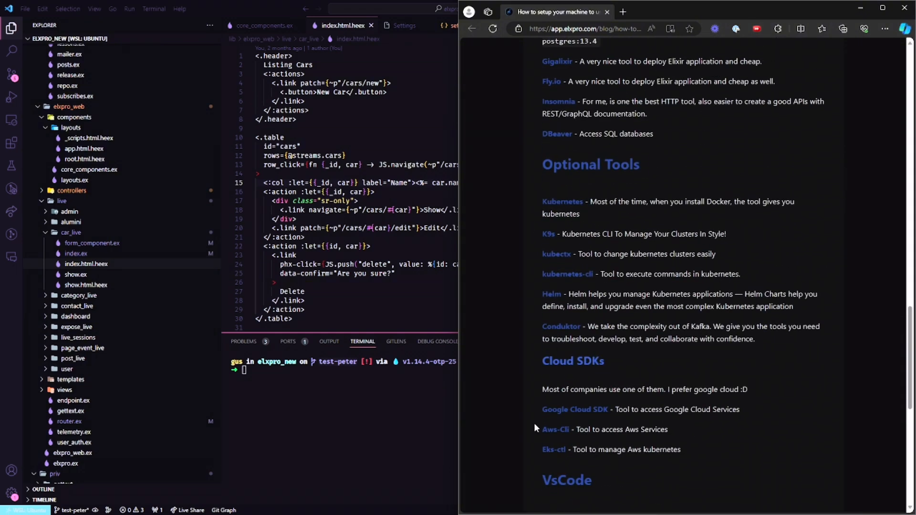
pyautogui.scroll(-3)
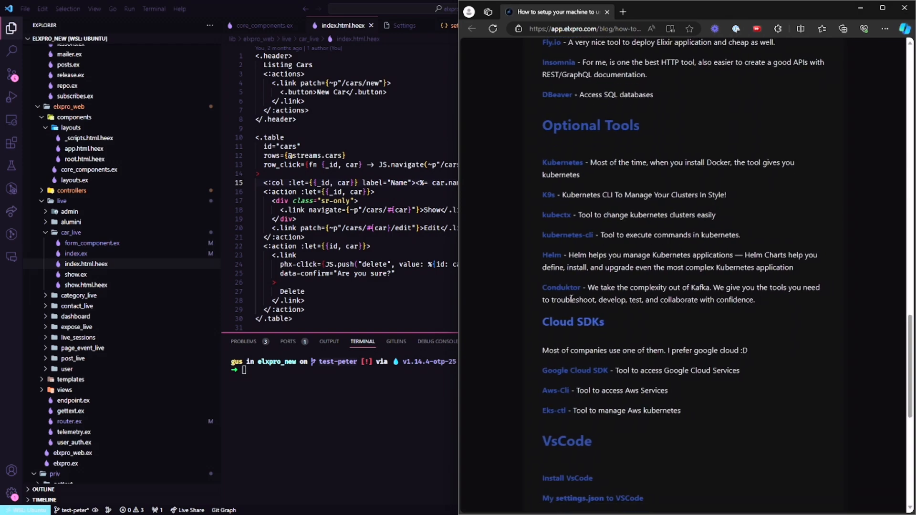
pyautogui.moveTo(554, 346)
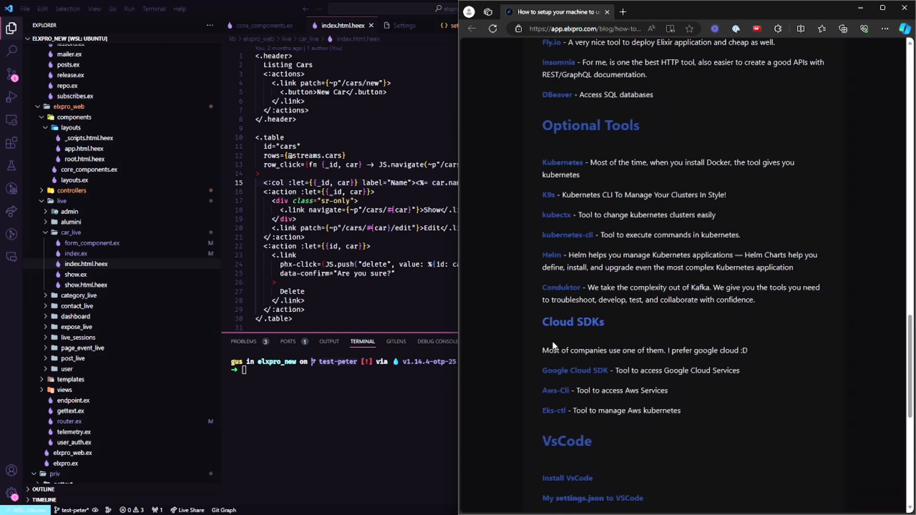
pyautogui.scroll(-3)
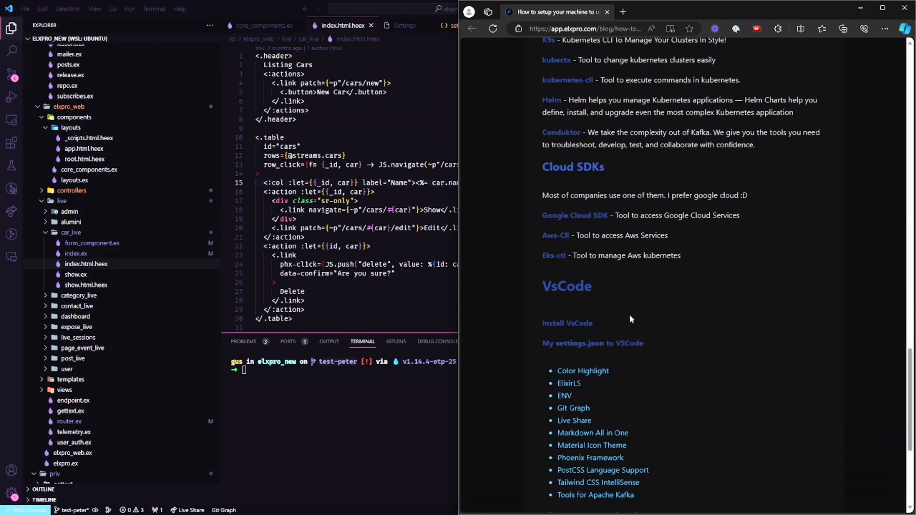
pyautogui.scroll(-3)
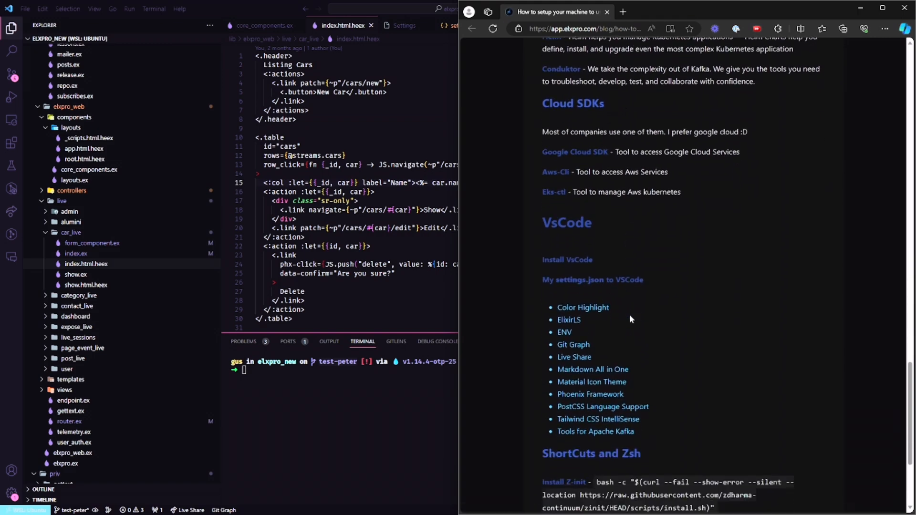
pyautogui.scroll(-3)
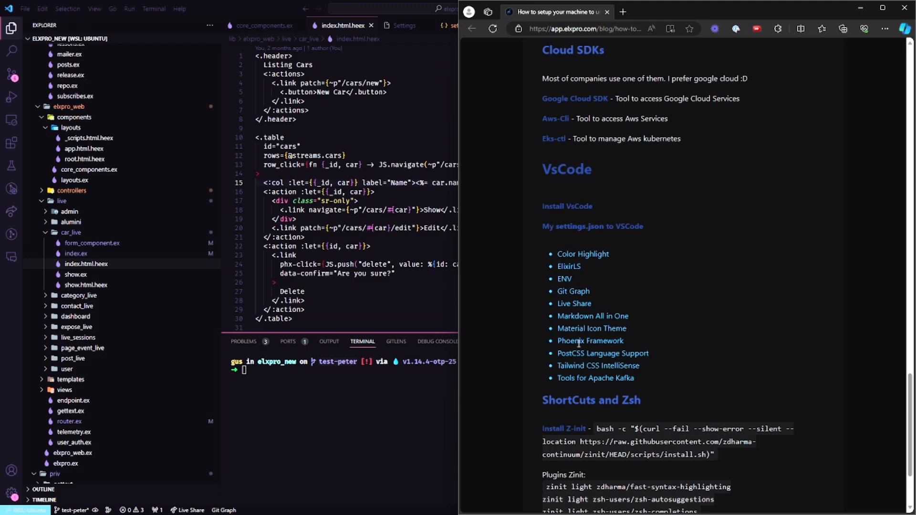
pyautogui.moveTo(583, 281)
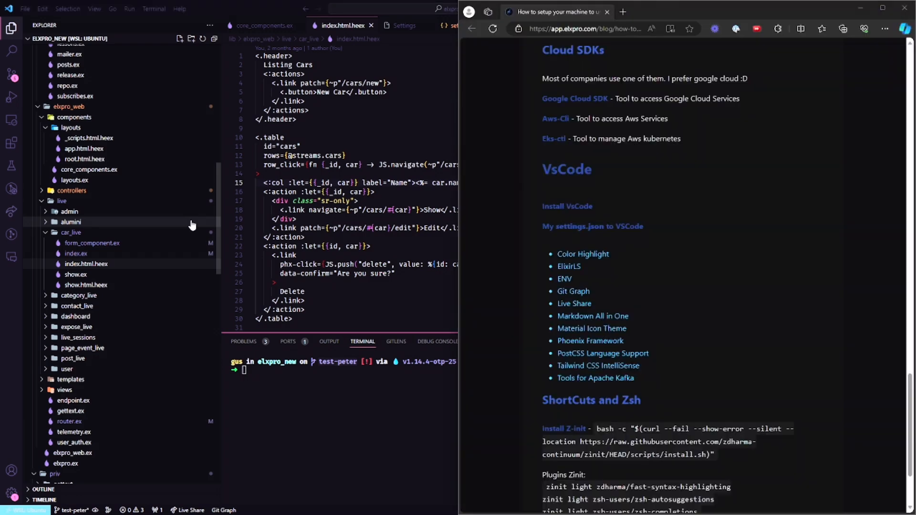
pyautogui.scroll(-3)
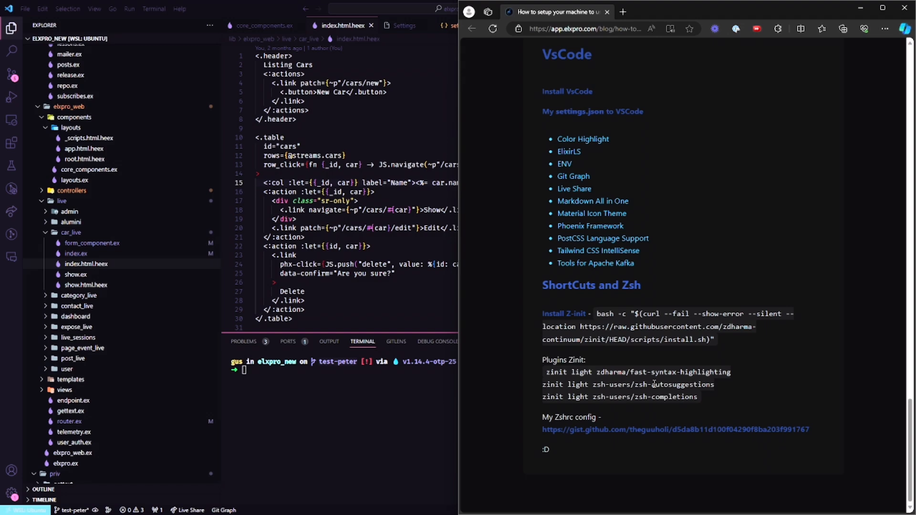
pyautogui.moveTo(663, 305)
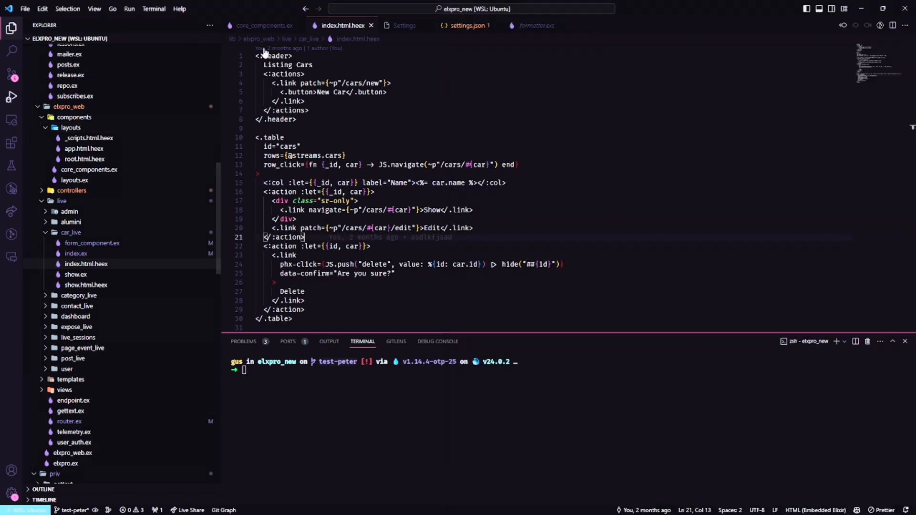
# In index.html.heex, type an Emmet span/h2 'Hello World!' snippet, then delete the expanded markup
pyautogui.click(468, 25)
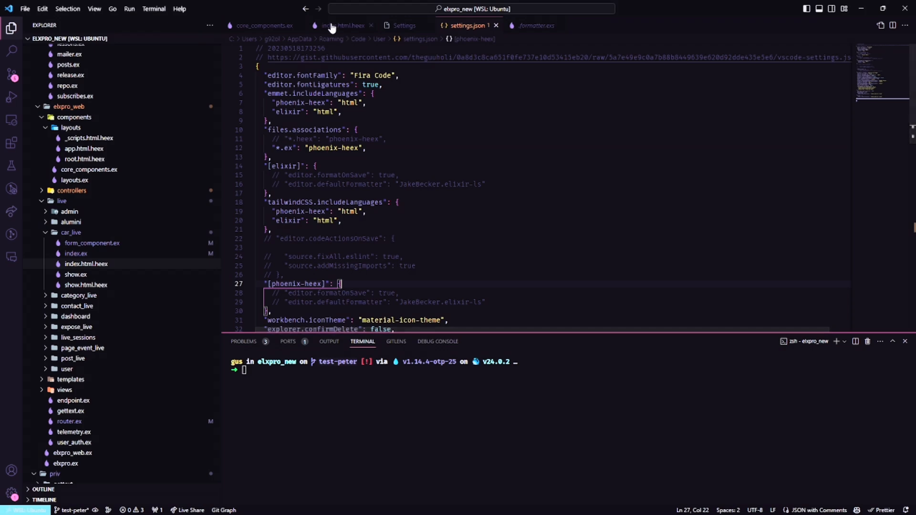
pyautogui.click(342, 25)
pyautogui.write('h1')
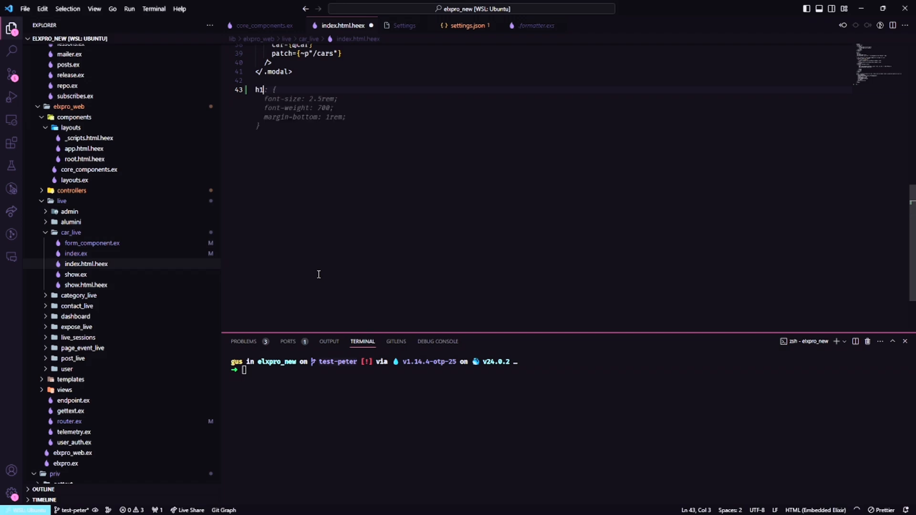
pyautogui.write('>span')
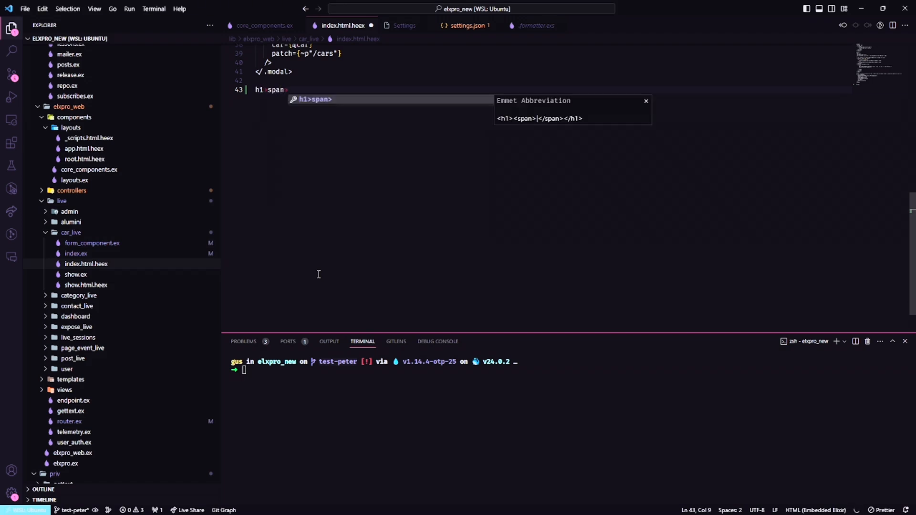
pyautogui.write('>h2')
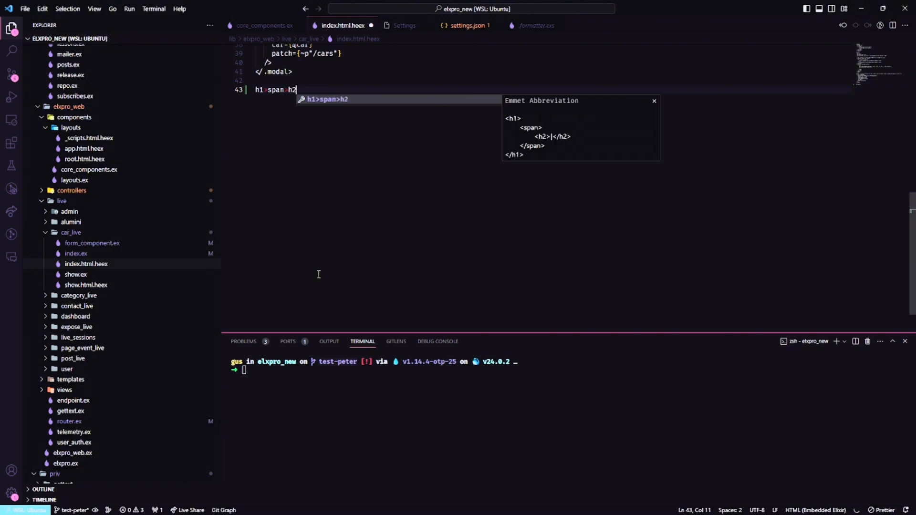
pyautogui.write('#pumpkin')
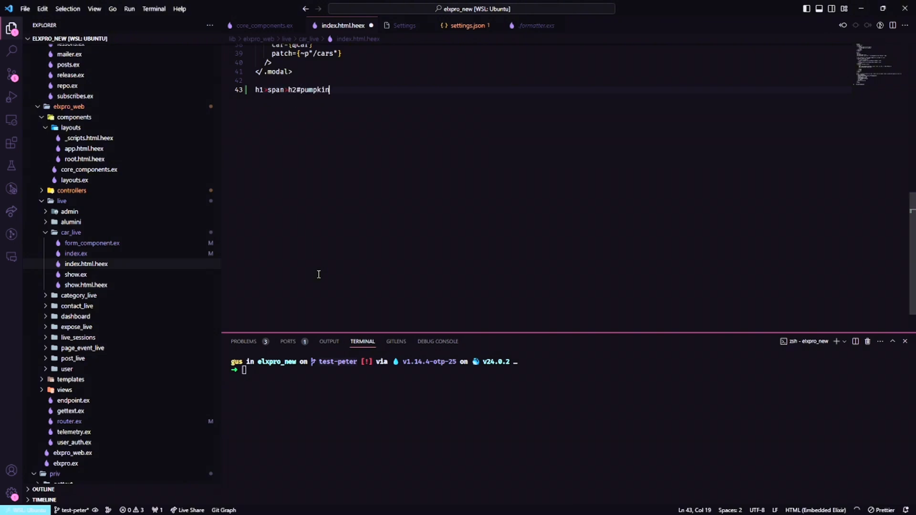
pyautogui.write('{Hello World!}')
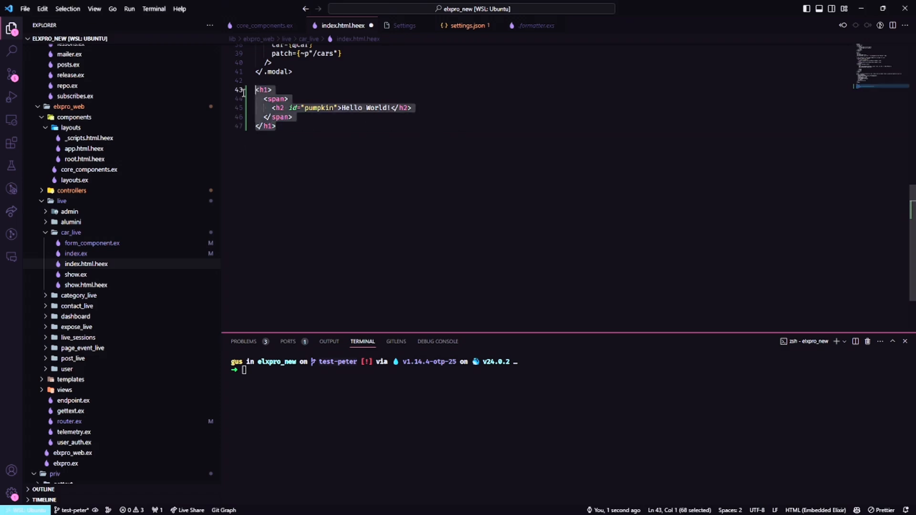
pyautogui.press('Delete')
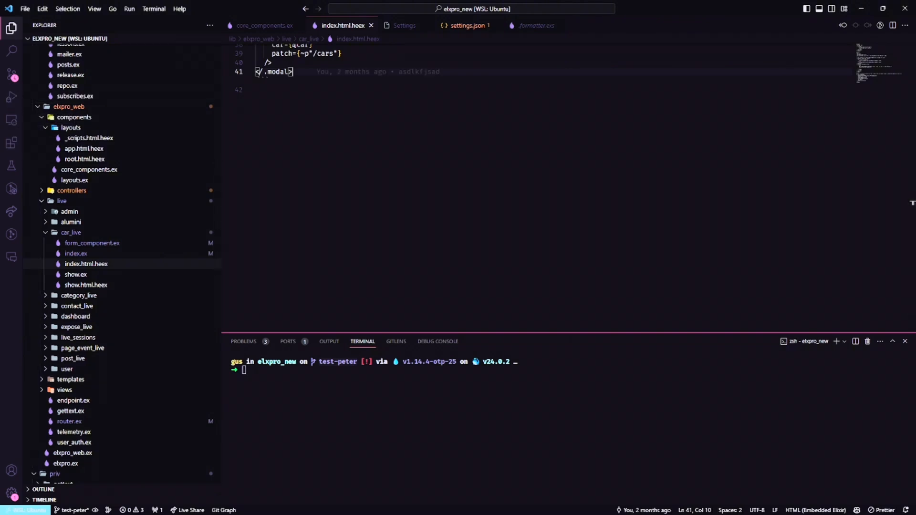
pyautogui.moveTo(12, 142)
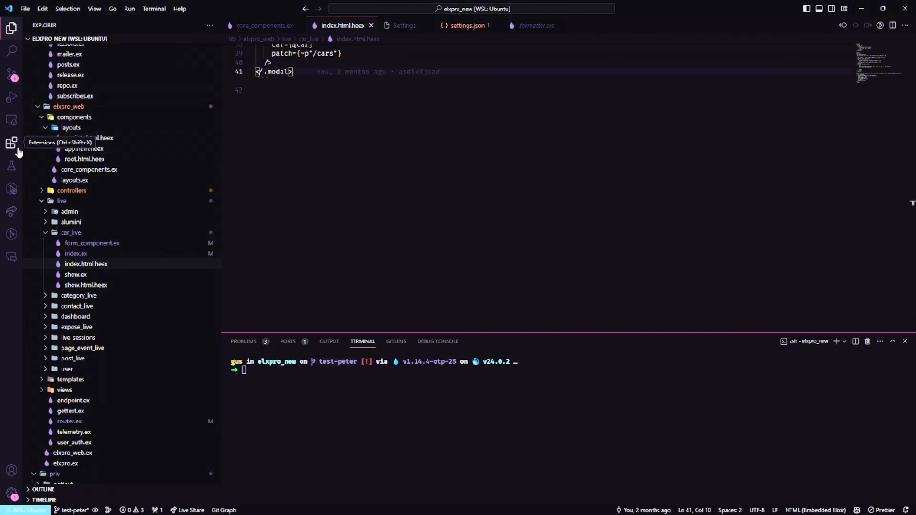
# Show the Debugger for Java extension details and browse the WSL: Ubuntu installed extensions
pyautogui.click(11, 141)
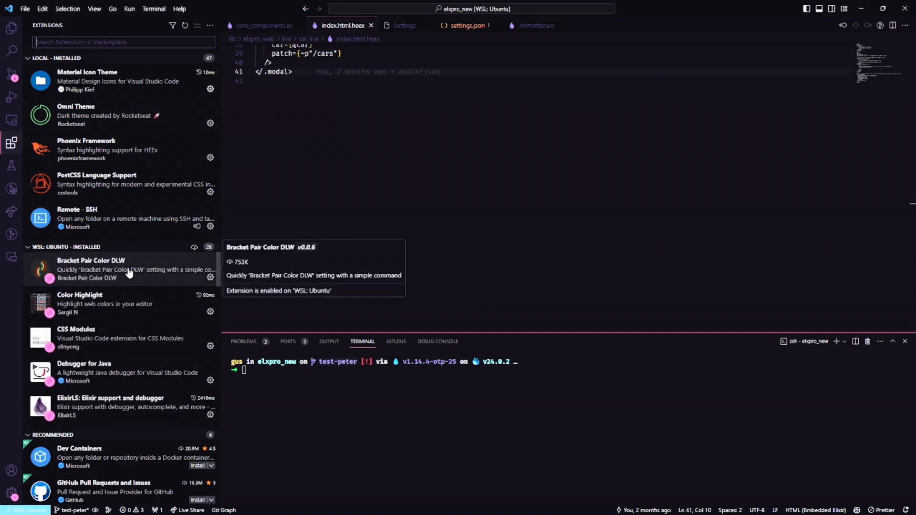
pyautogui.moveTo(107, 338)
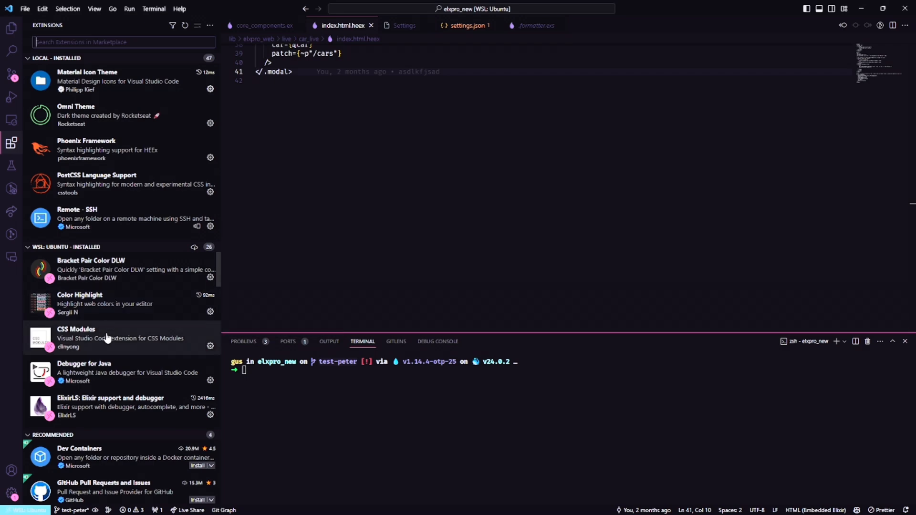
pyautogui.click(84, 371)
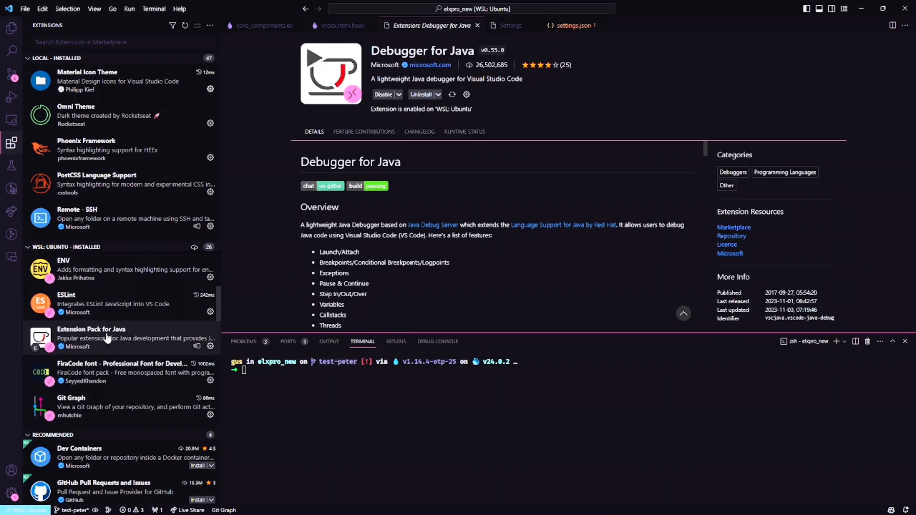
pyautogui.scroll(-3)
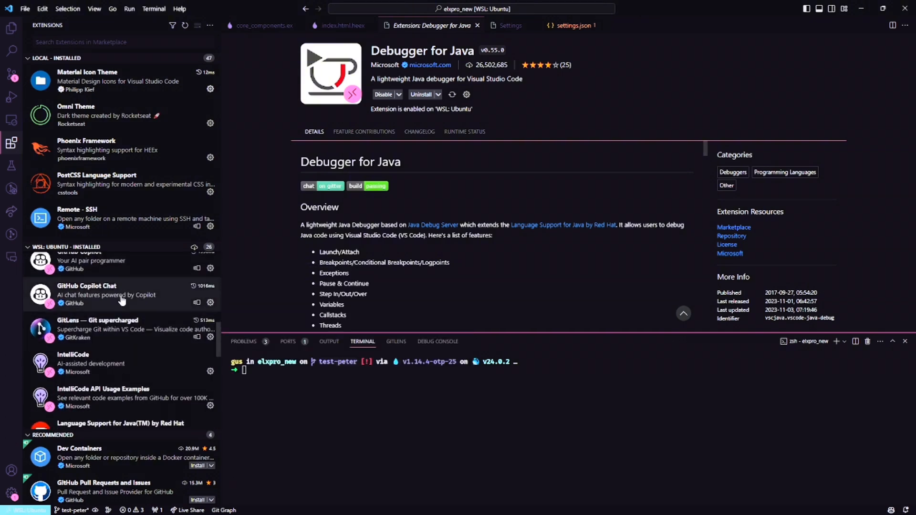
pyautogui.scroll(-3)
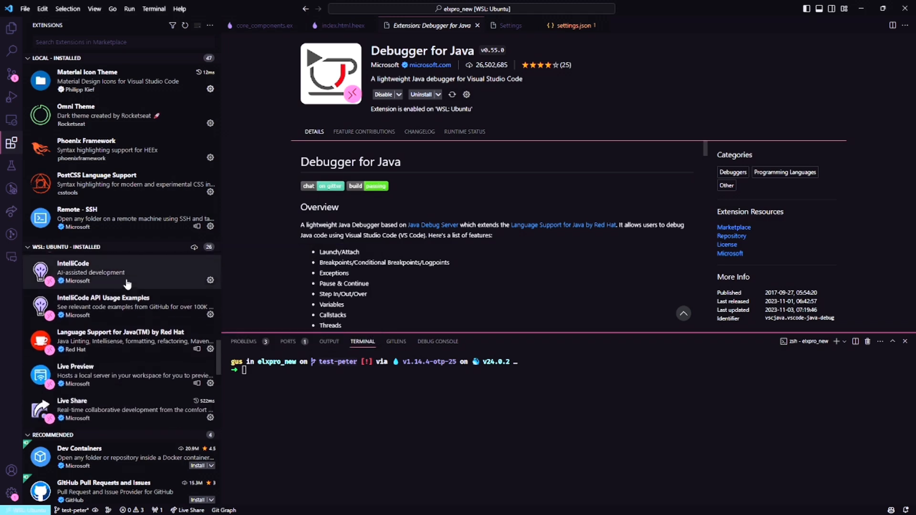
pyautogui.scroll(-3)
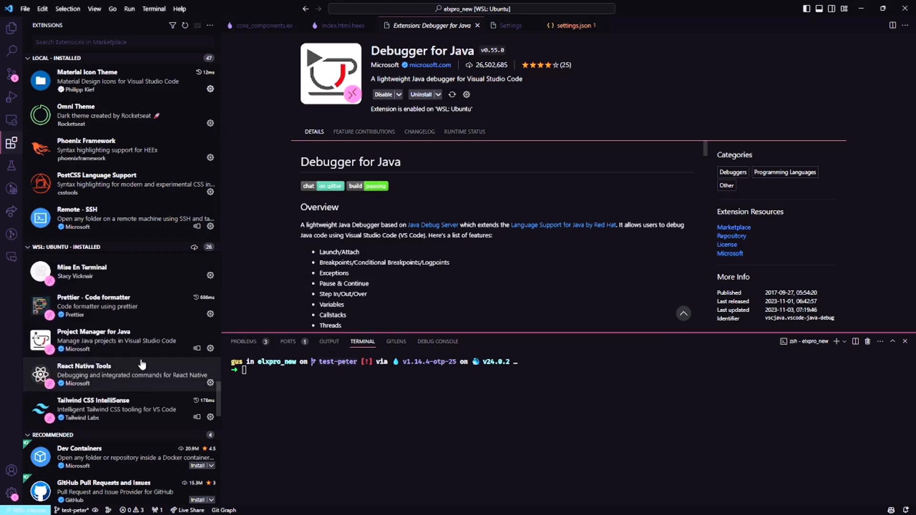
pyautogui.scroll(-3)
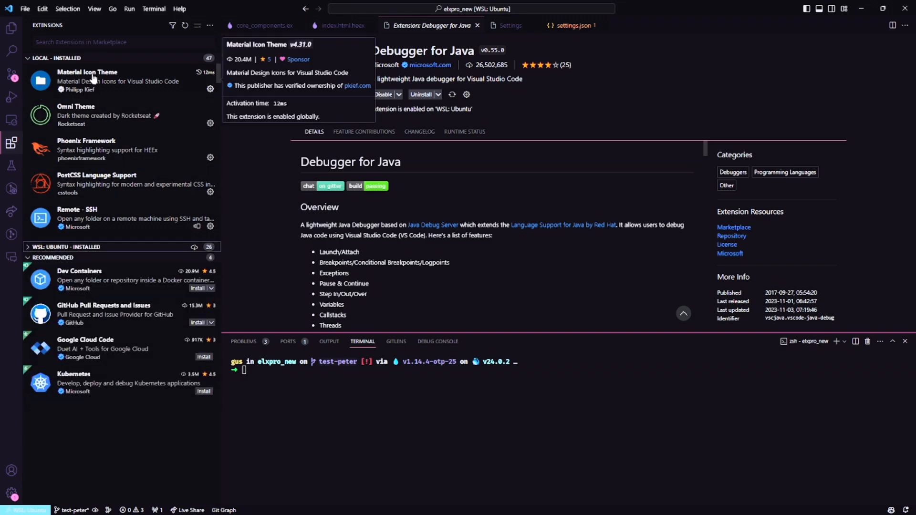
pyautogui.moveTo(91, 125)
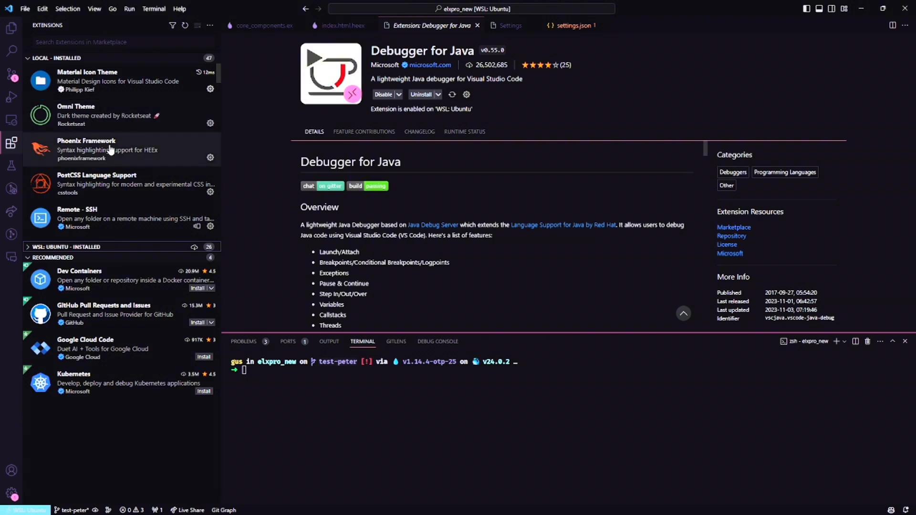
pyautogui.moveTo(111, 150)
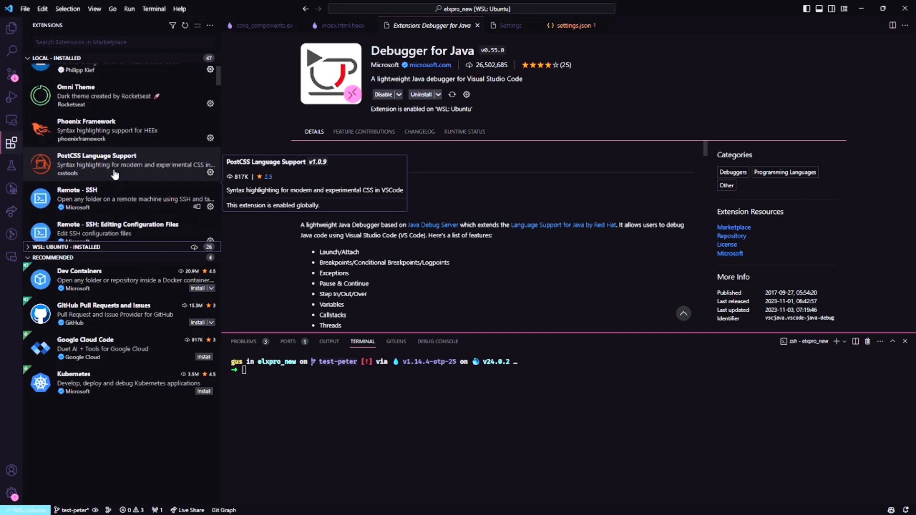
# Scroll the Local - Installed extensions list down to YAML
pyautogui.scroll(-3)
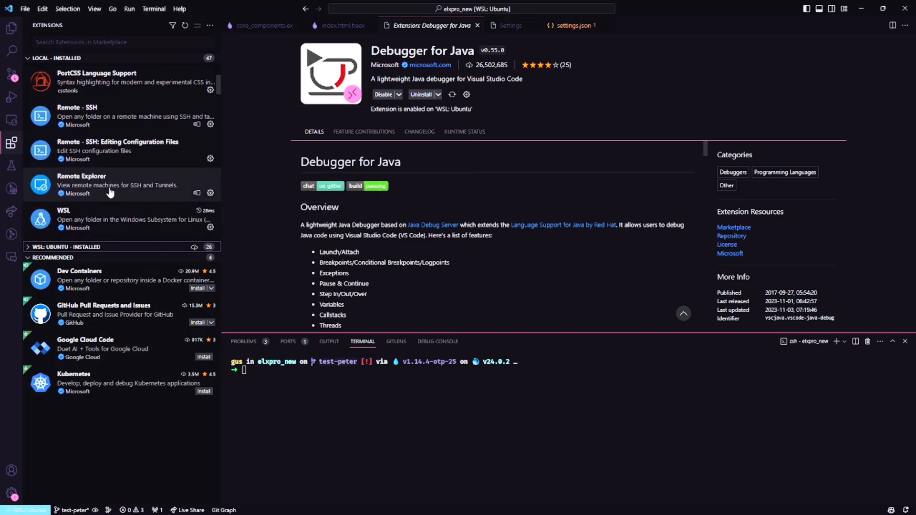
pyautogui.scroll(-3)
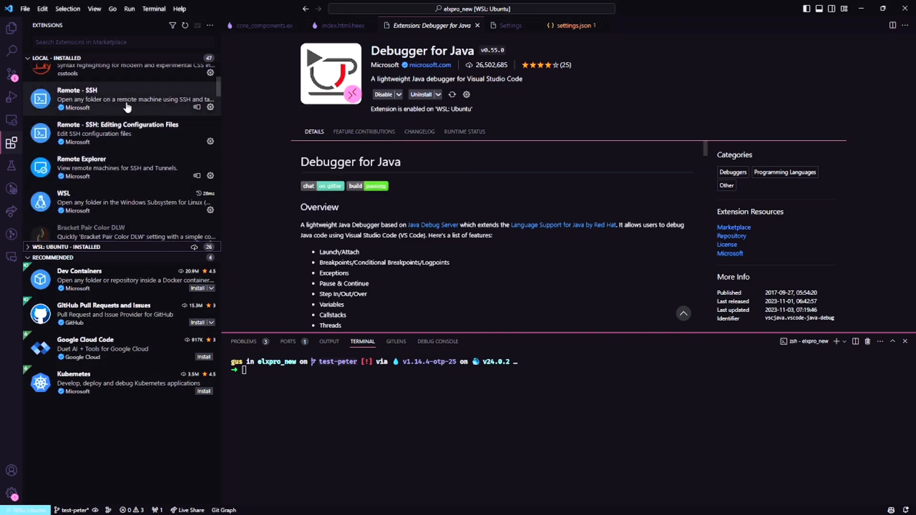
pyautogui.scroll(-3)
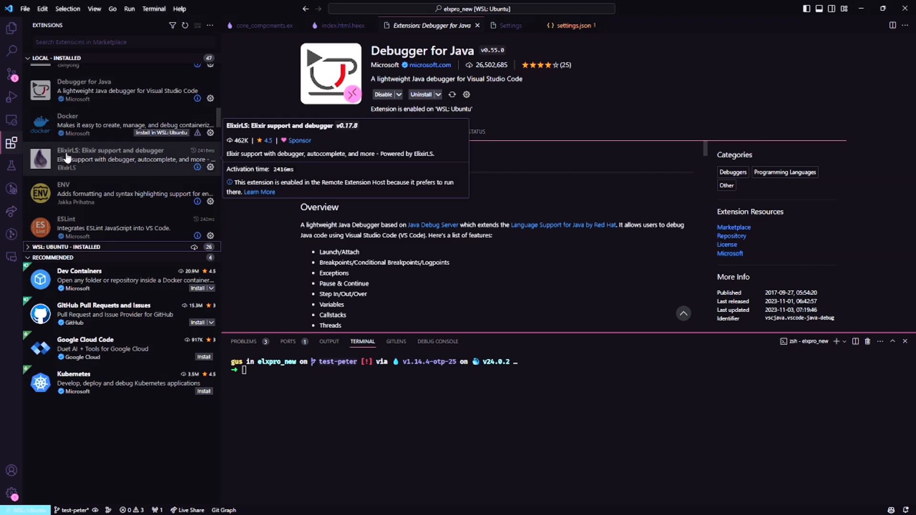
pyautogui.scroll(-3)
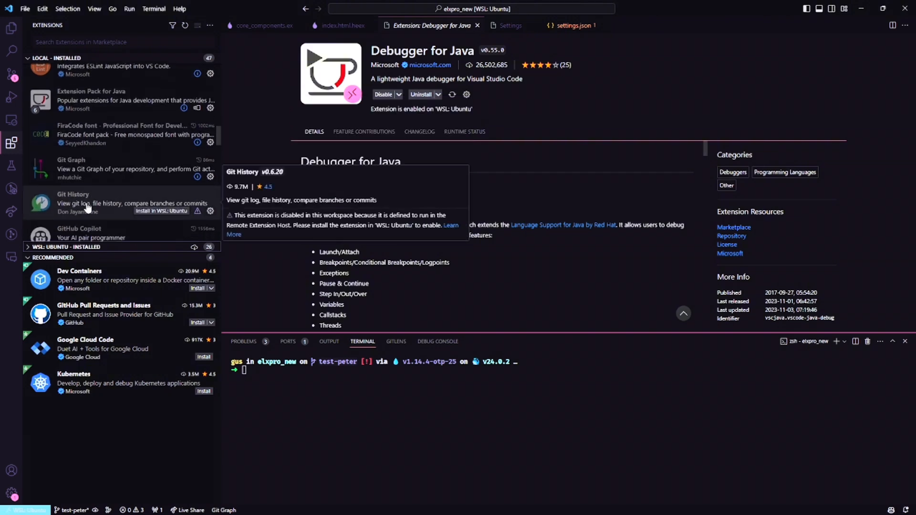
pyautogui.scroll(-3)
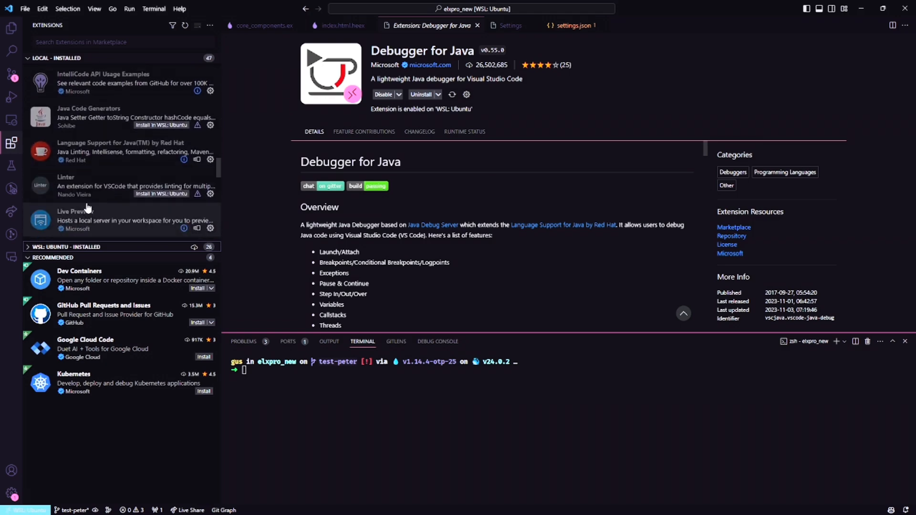
pyautogui.scroll(-3)
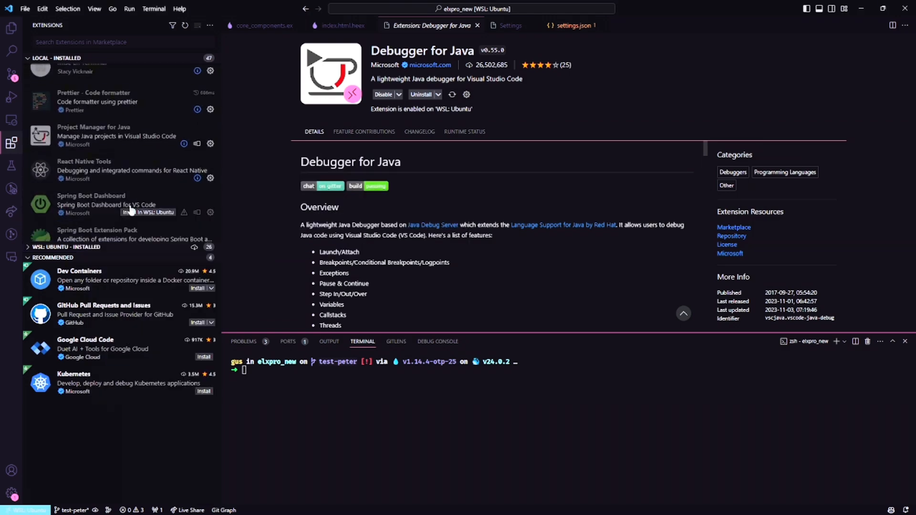
pyautogui.scroll(-3)
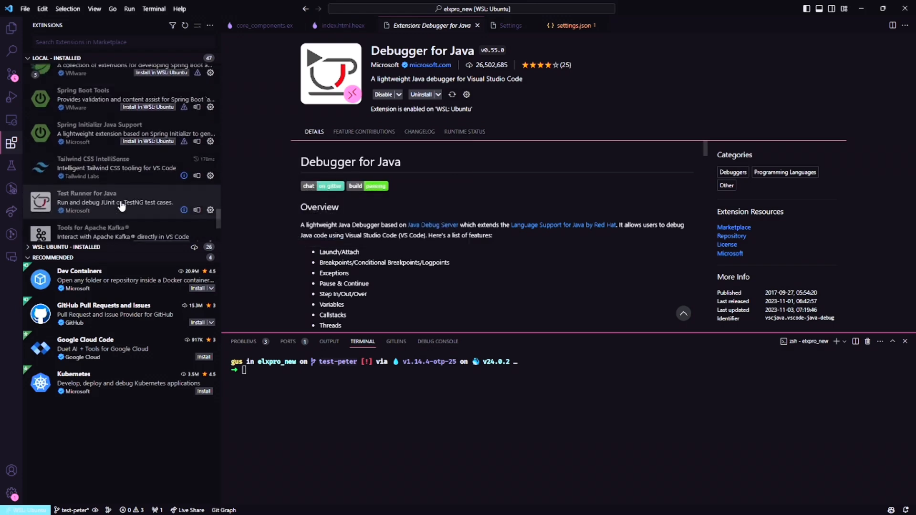
pyautogui.moveTo(94, 167)
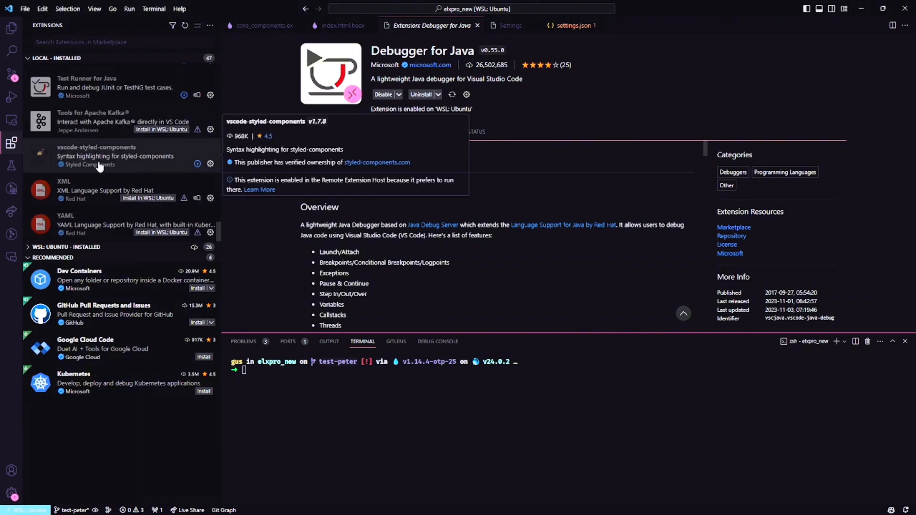
pyautogui.scroll(-3)
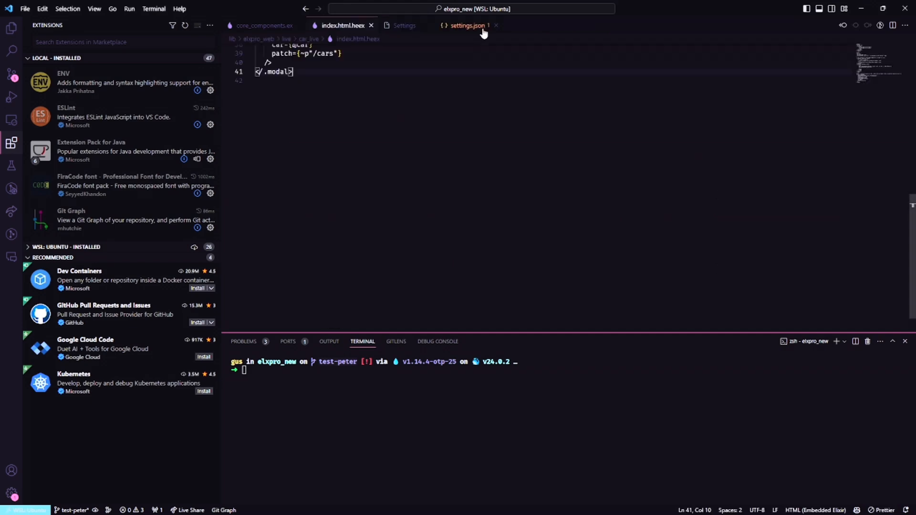
# Look through the user settings.json file
pyautogui.click(467, 25)
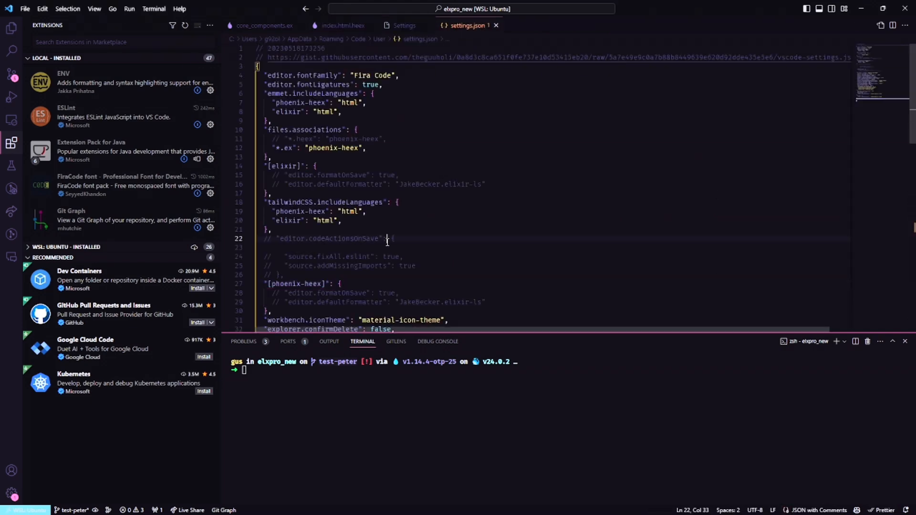
pyautogui.scroll(-3)
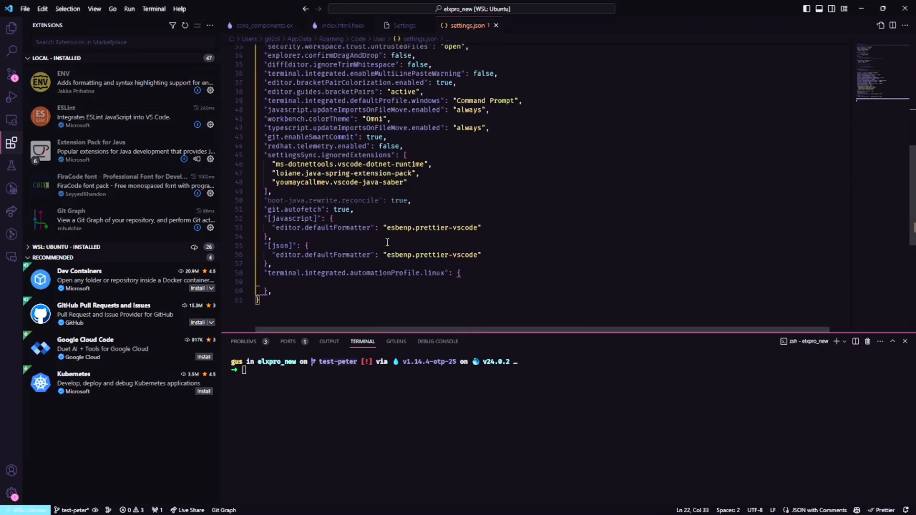
pyautogui.scroll(-3)
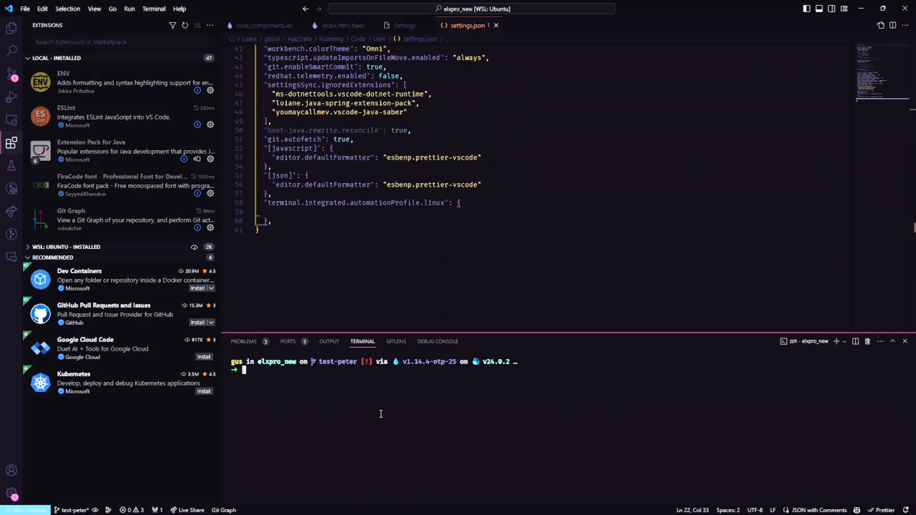
# Open ~/.zshrc from the terminal and show its docker, mix and git aliases
pyautogui.press('ctrl+r')
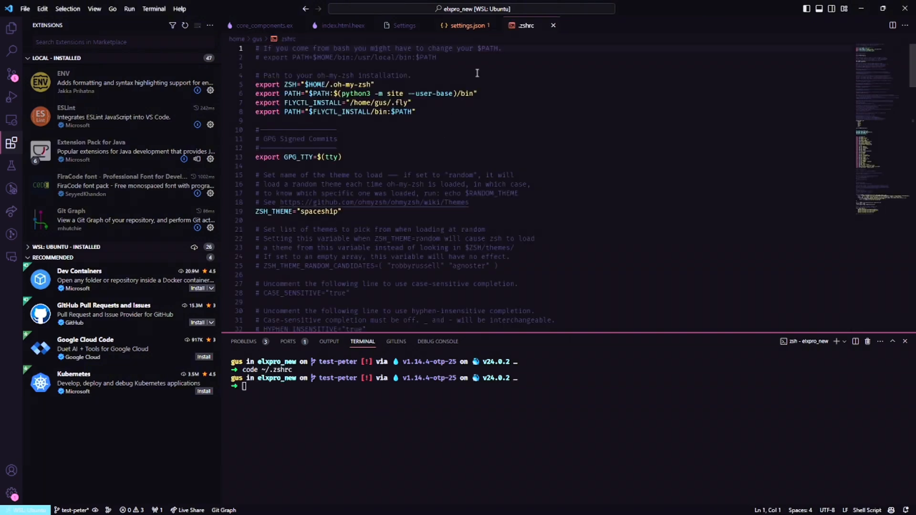
pyautogui.scroll(-3)
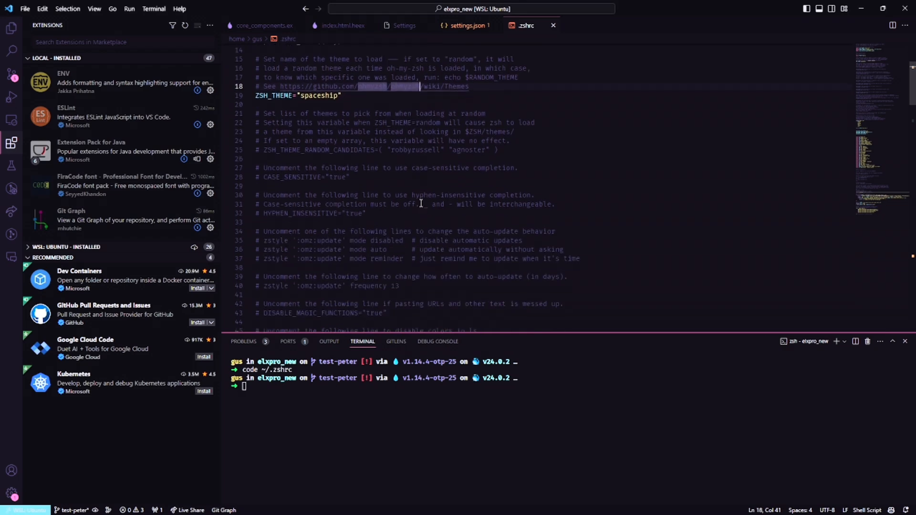
pyautogui.scroll(-3)
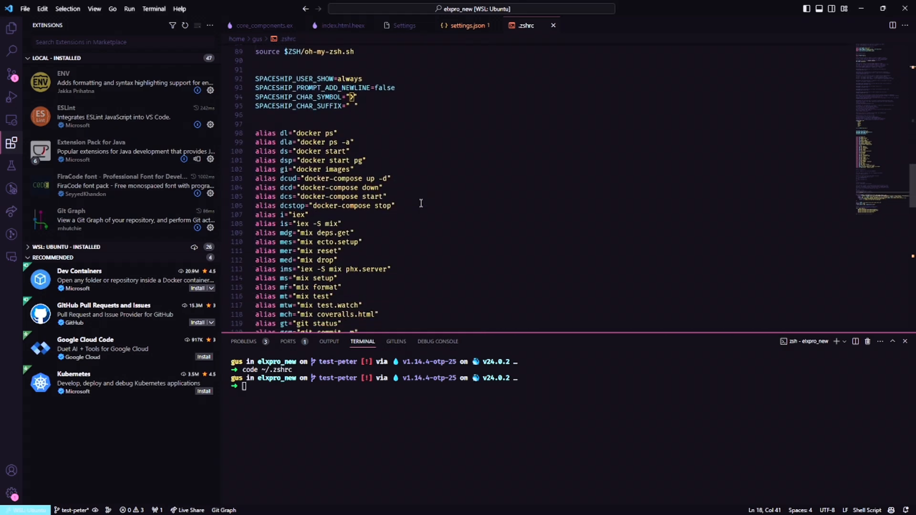
pyautogui.scroll(-3)
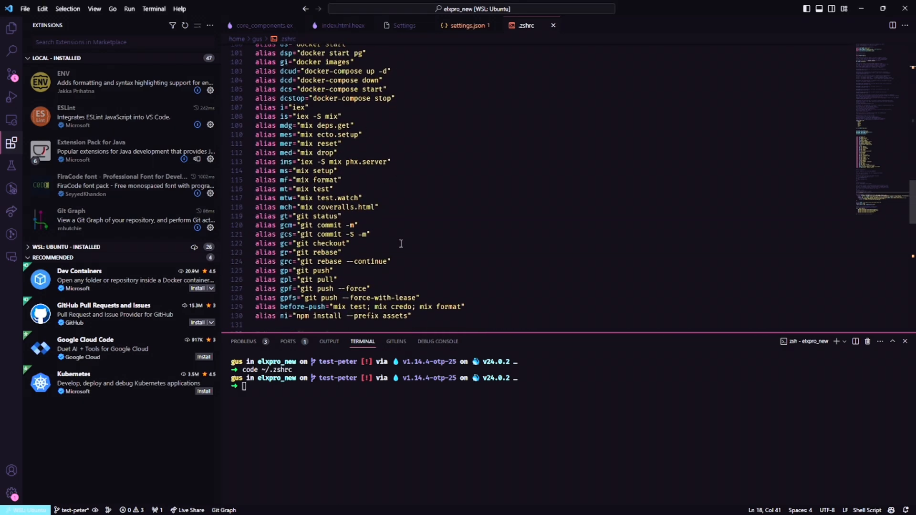